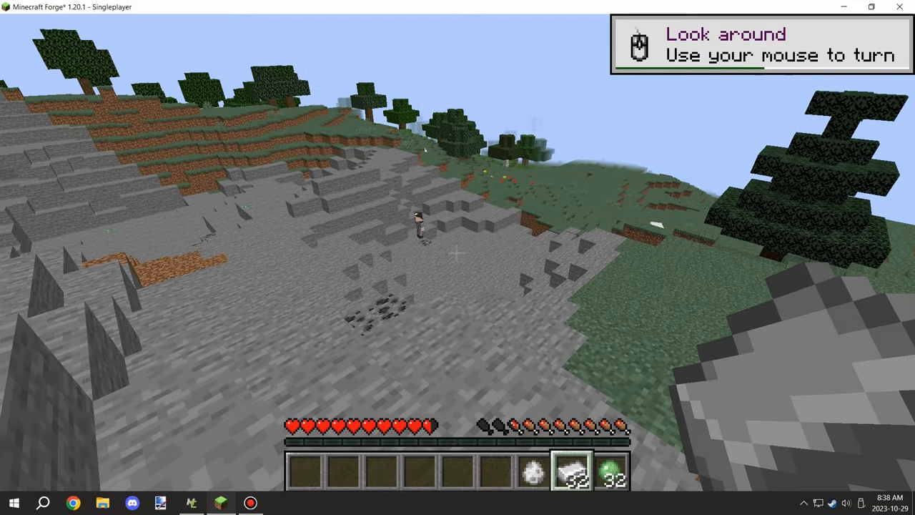
{"action": "mouse_move", "coordinate": [458, 258]}
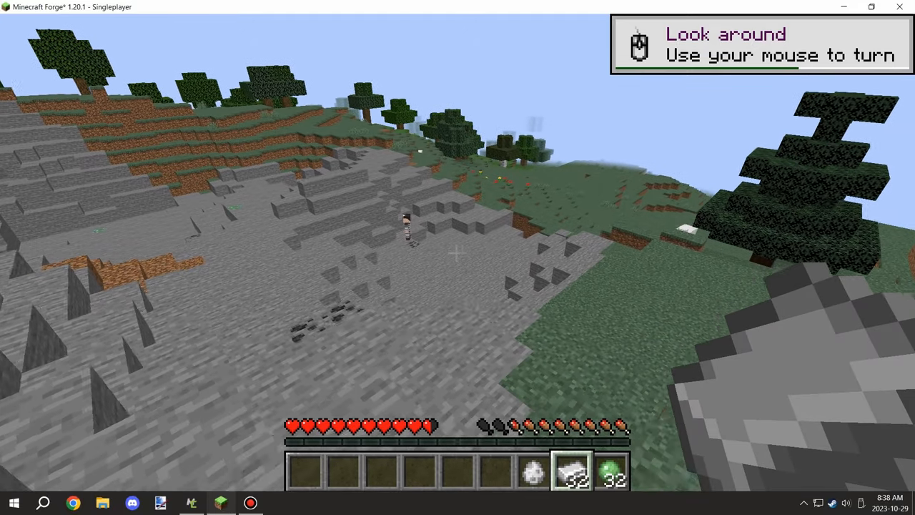
{"action": "mouse_move", "coordinate": [458, 258]}
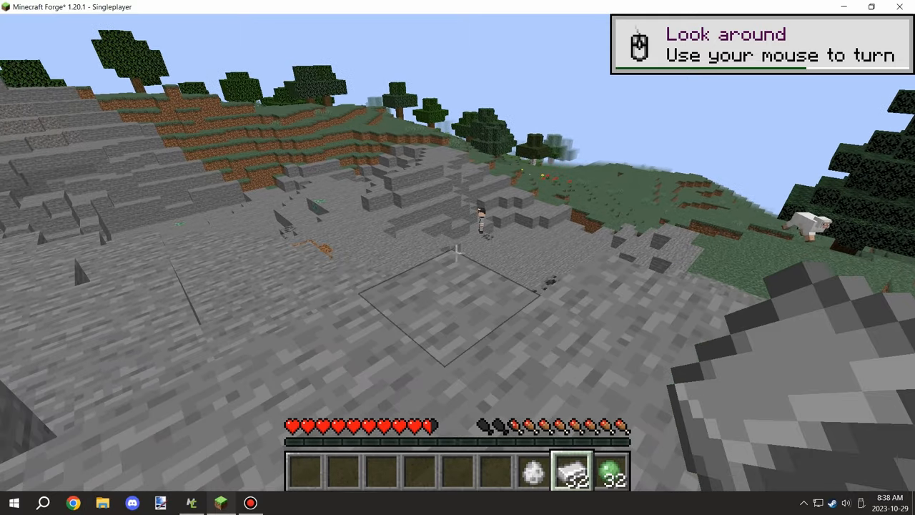
{"action": "mouse_move", "coordinate": [457, 258]}
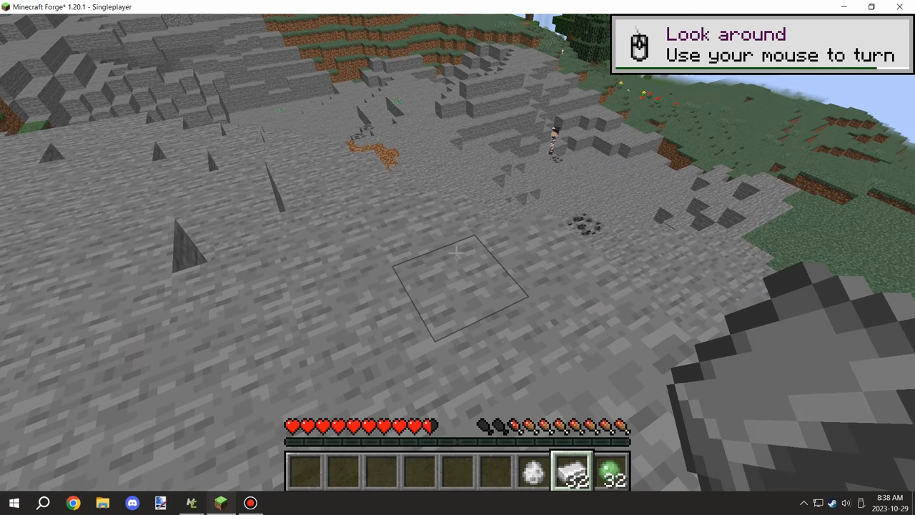
{"action": "mouse_move", "coordinate": [458, 257]}
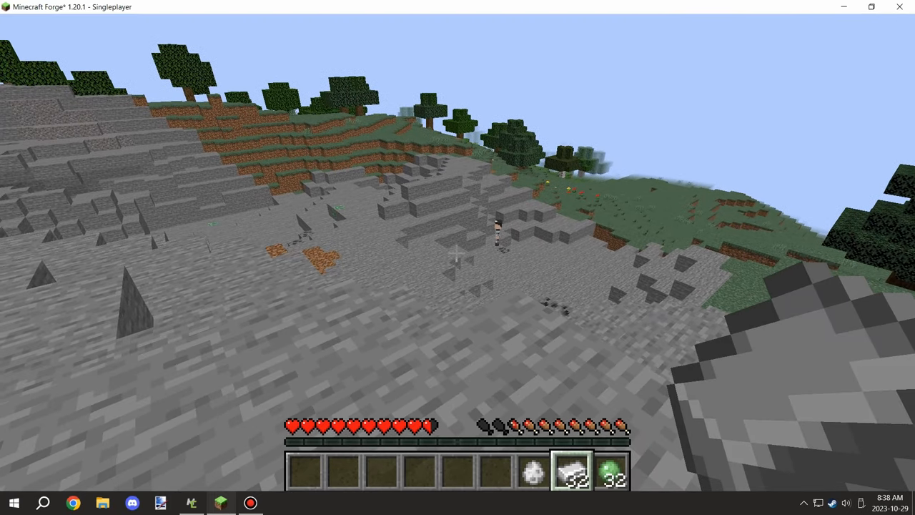
{"action": "mouse_move", "coordinate": [457, 258]}
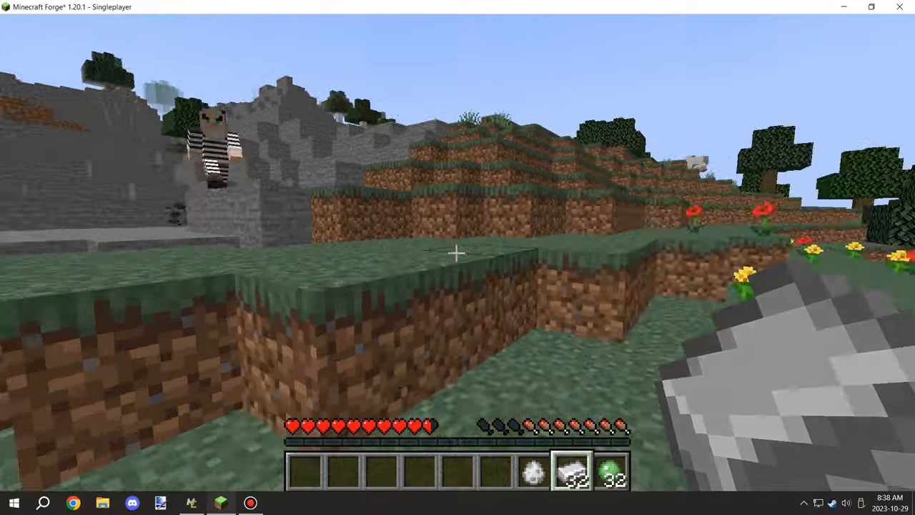
{"action": "mouse_move", "coordinate": [458, 254]}
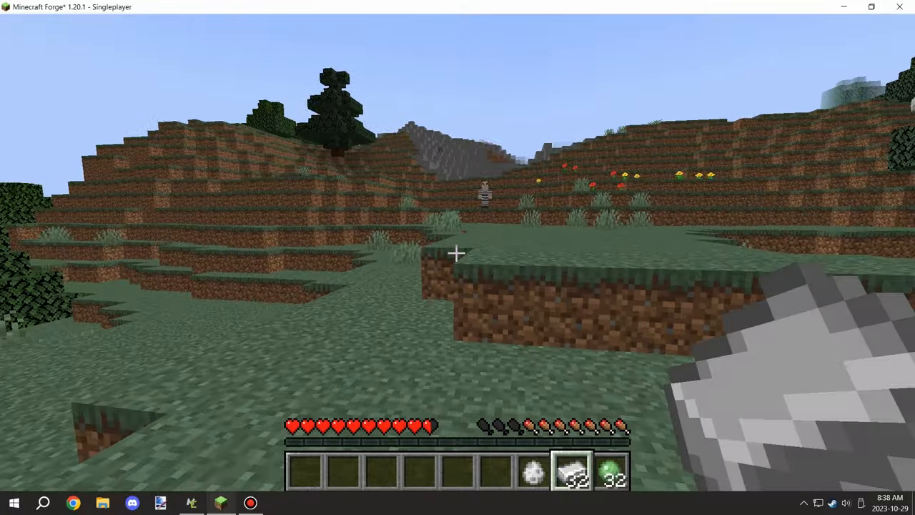
{"action": "mouse_move", "coordinate": [454, 257]}
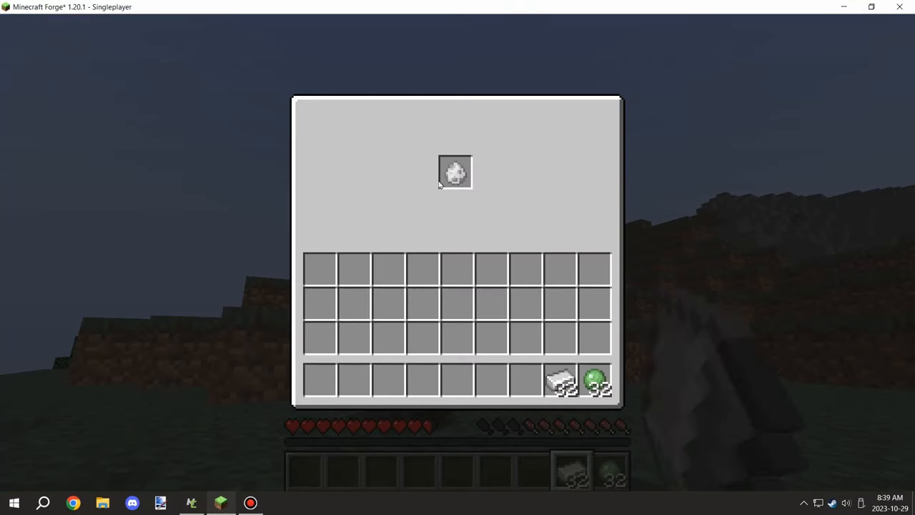
Step: Close the thief inventory, browse the thief elements, and open the ThiefEmpty entity editor
{"action": "key", "text": "Escape"}
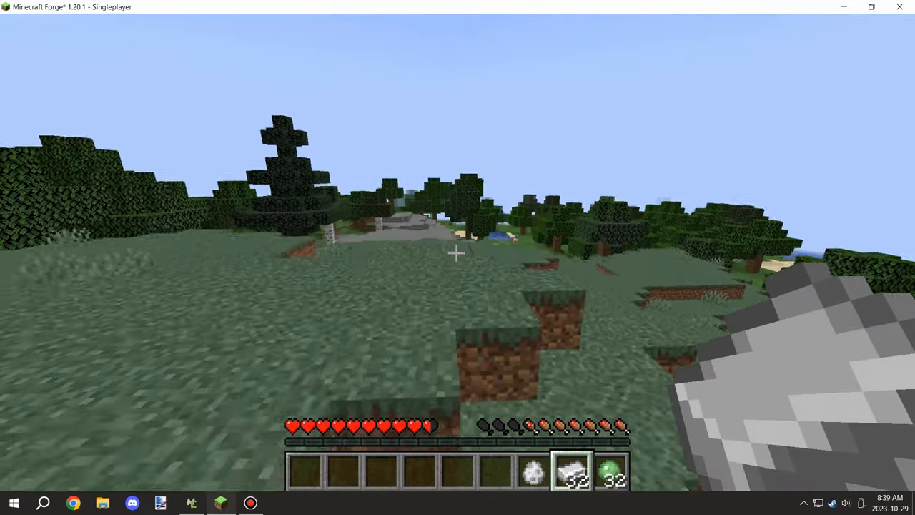
{"action": "mouse_move", "coordinate": [457, 257]}
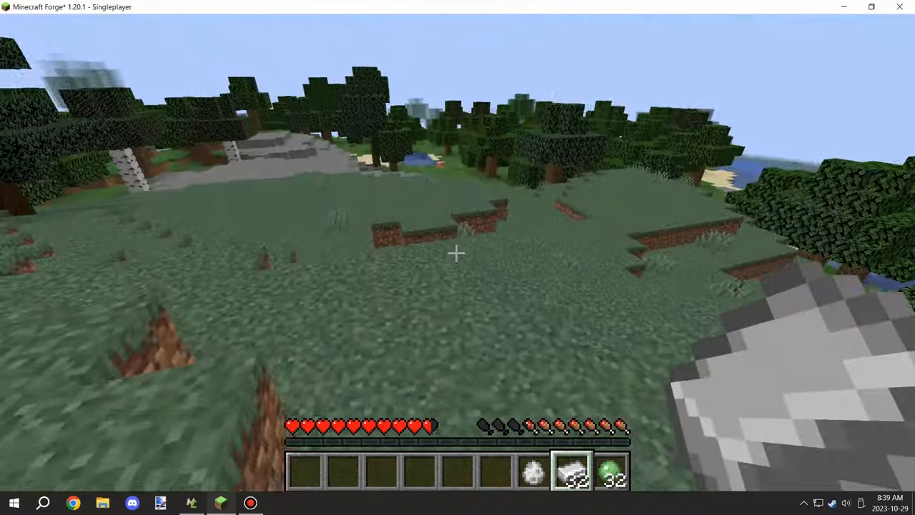
{"action": "mouse_move", "coordinate": [456, 255]}
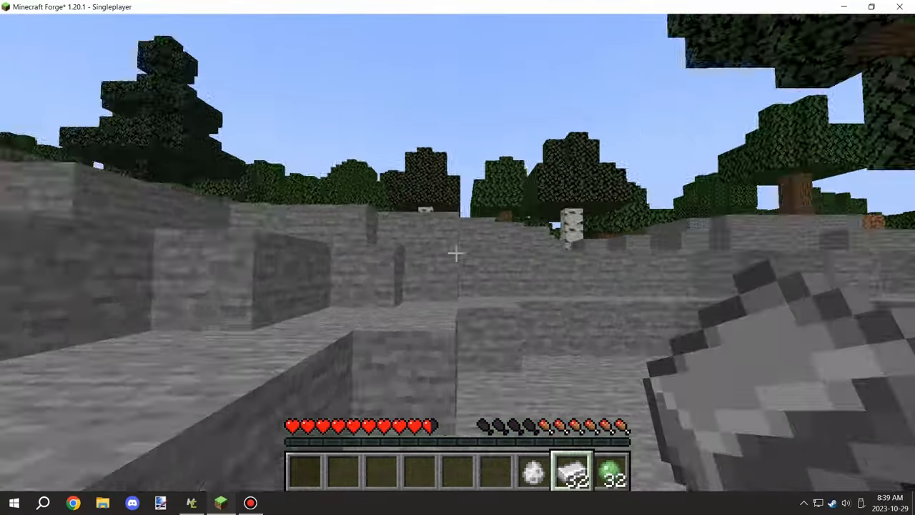
{"action": "mouse_move", "coordinate": [458, 257]}
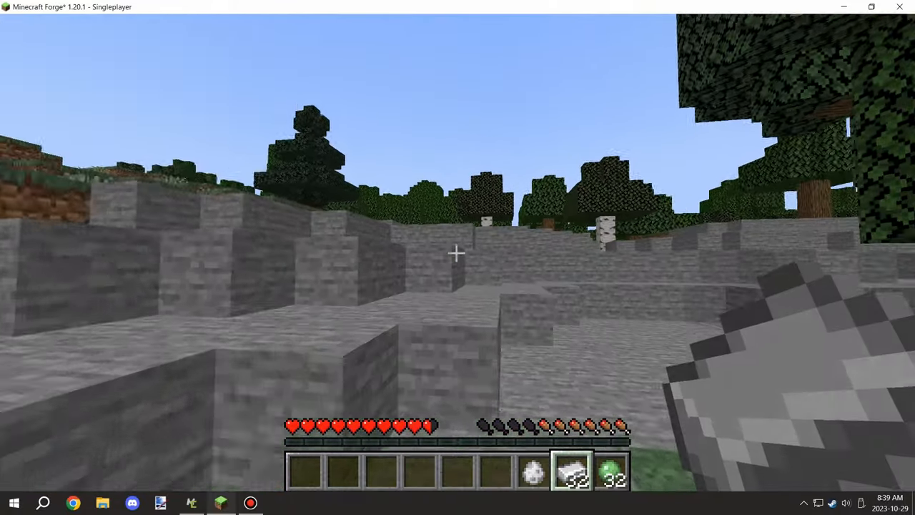
{"action": "mouse_move", "coordinate": [458, 253]}
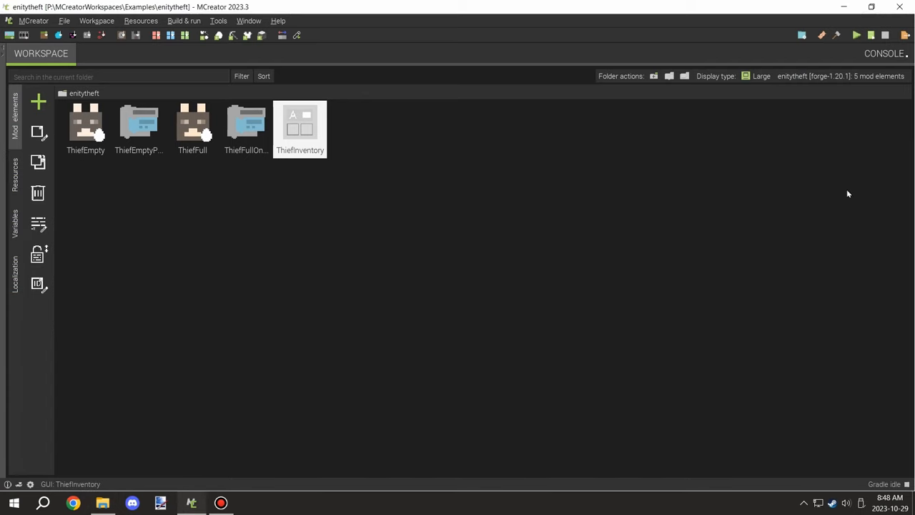
{"action": "mouse_move", "coordinate": [68, 119]}
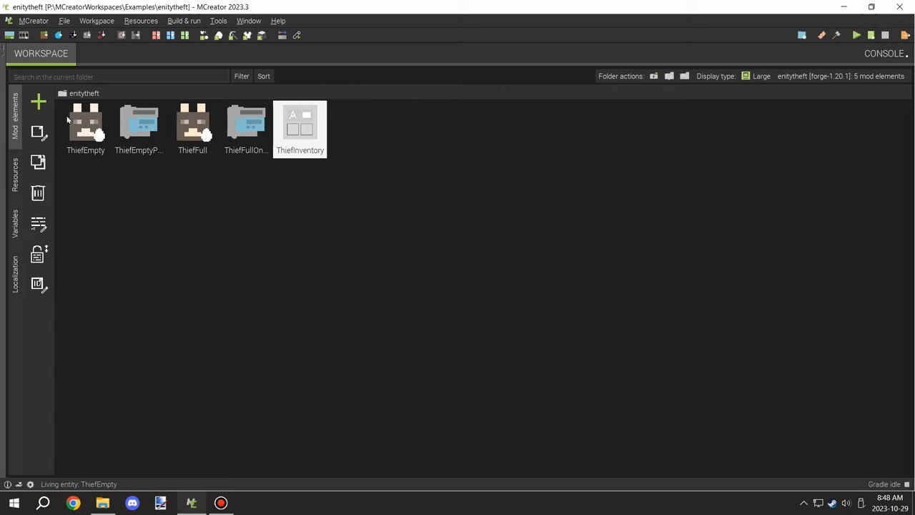
{"action": "left_click", "coordinate": [138, 125]}
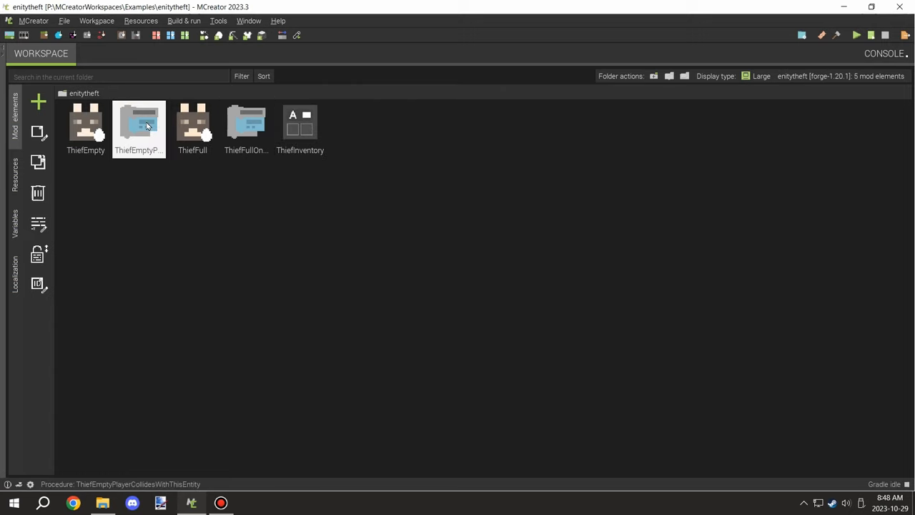
{"action": "left_click", "coordinate": [299, 129]}
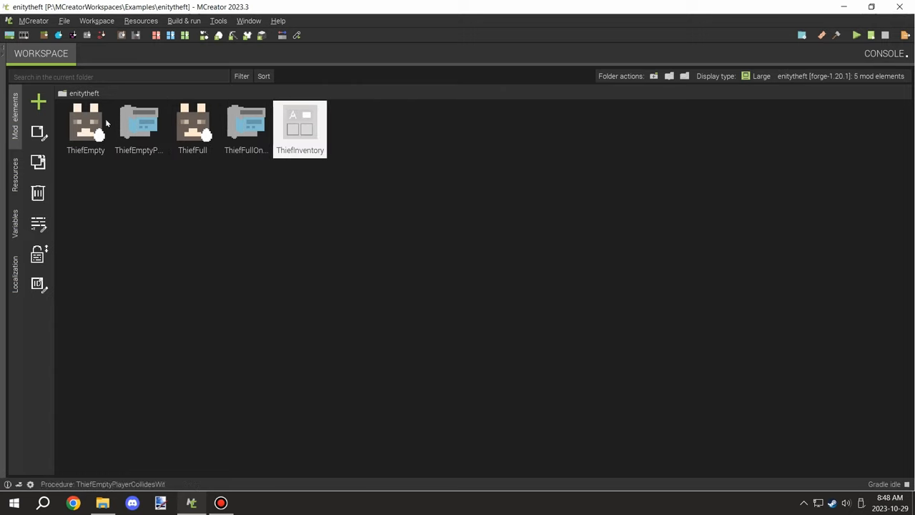
{"action": "double_click", "coordinate": [86, 122]}
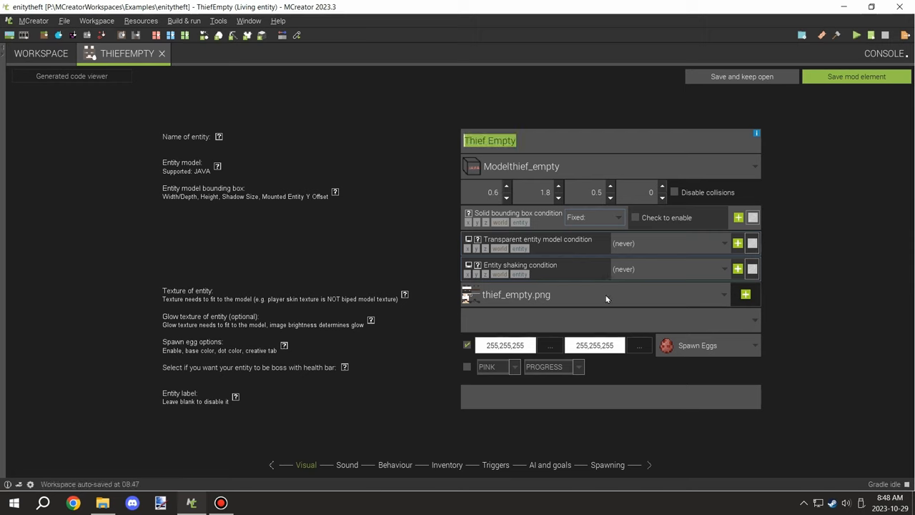
{"action": "mouse_move", "coordinate": [742, 362]}
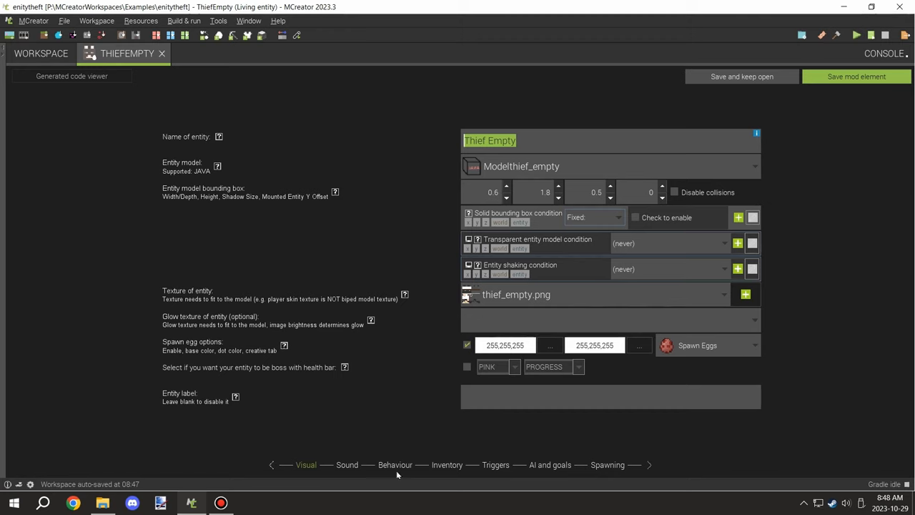
Step: Page through ThiefEmpty's Sound, Behaviour and Inventory settings to reach the ThiefInventory GUI binding
{"action": "left_click", "coordinate": [346, 465]}
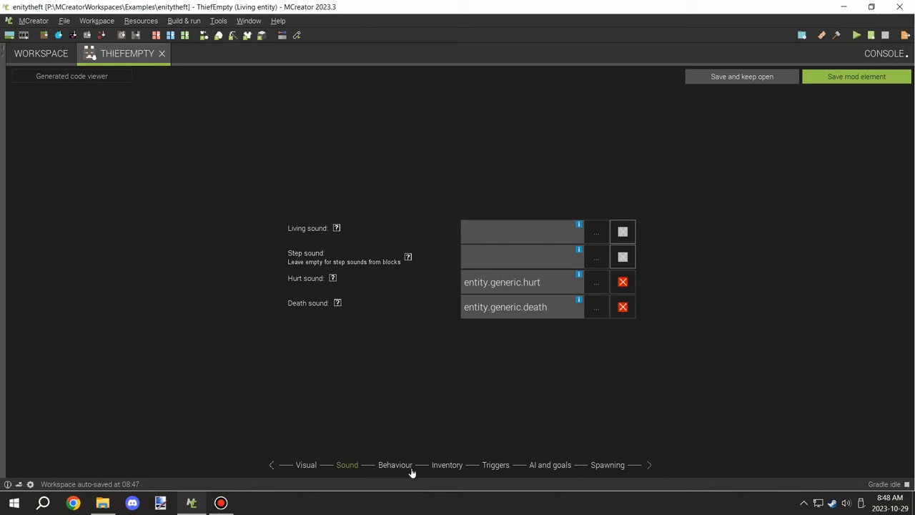
{"action": "left_click", "coordinate": [395, 464]}
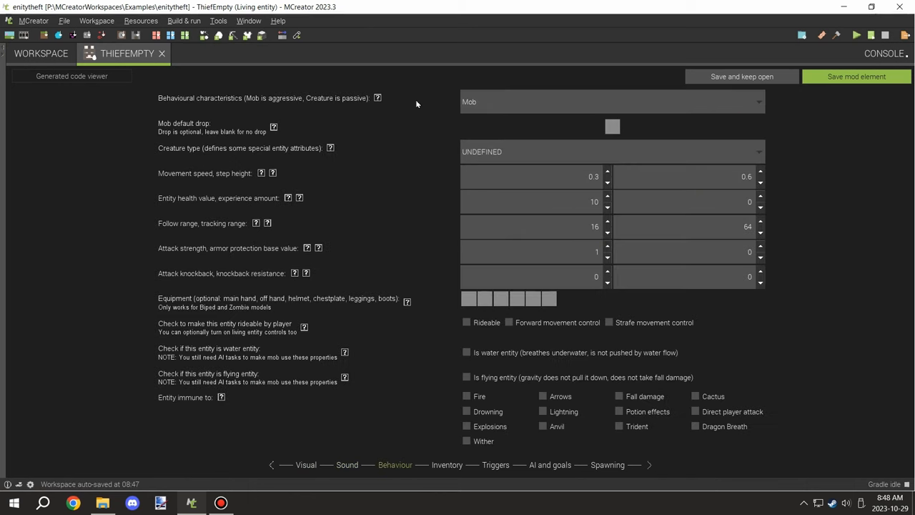
{"action": "mouse_move", "coordinate": [489, 104]}
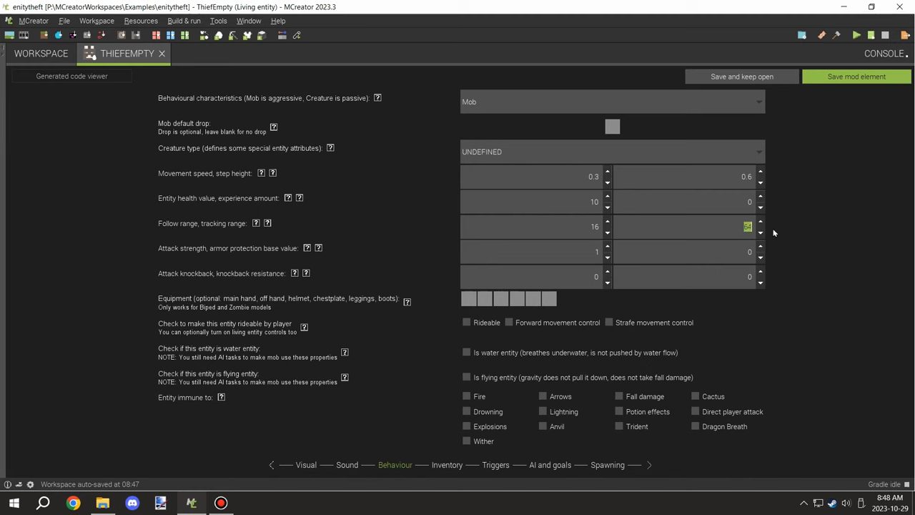
{"action": "mouse_move", "coordinate": [778, 228]}
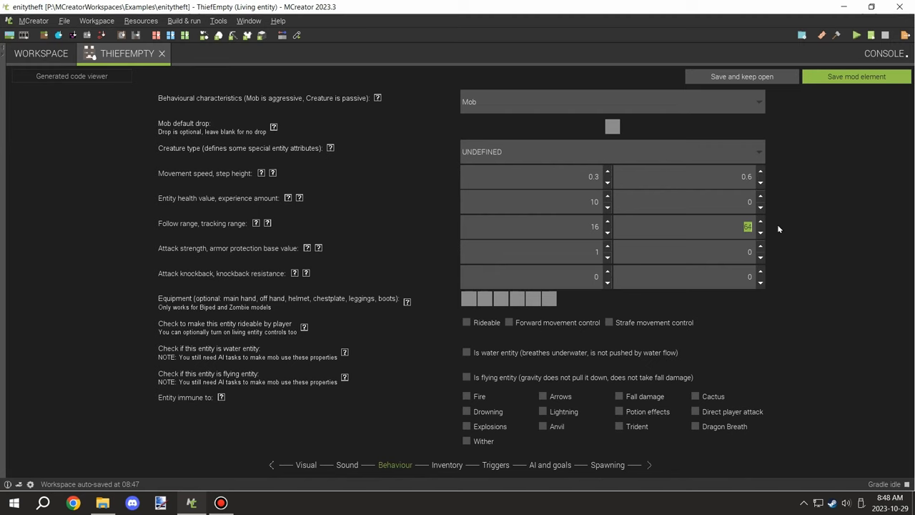
{"action": "mouse_move", "coordinate": [708, 228]}
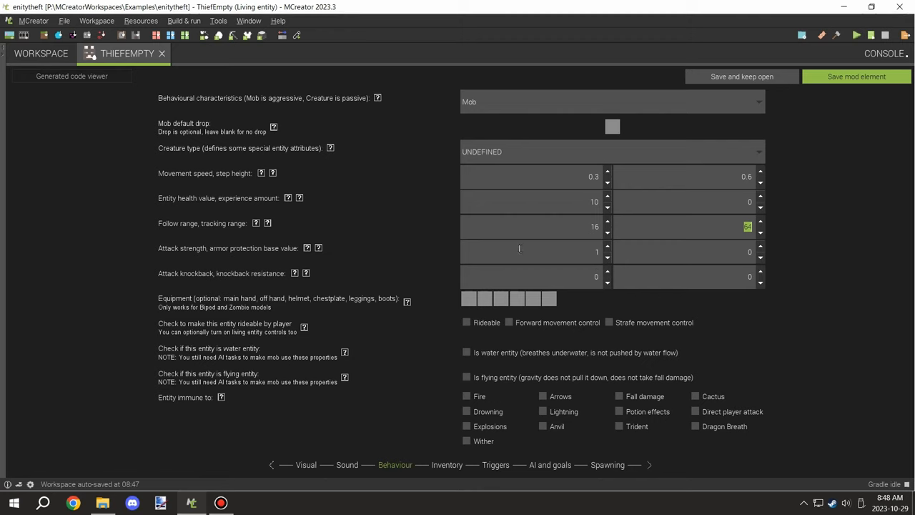
{"action": "left_click", "coordinate": [449, 465]}
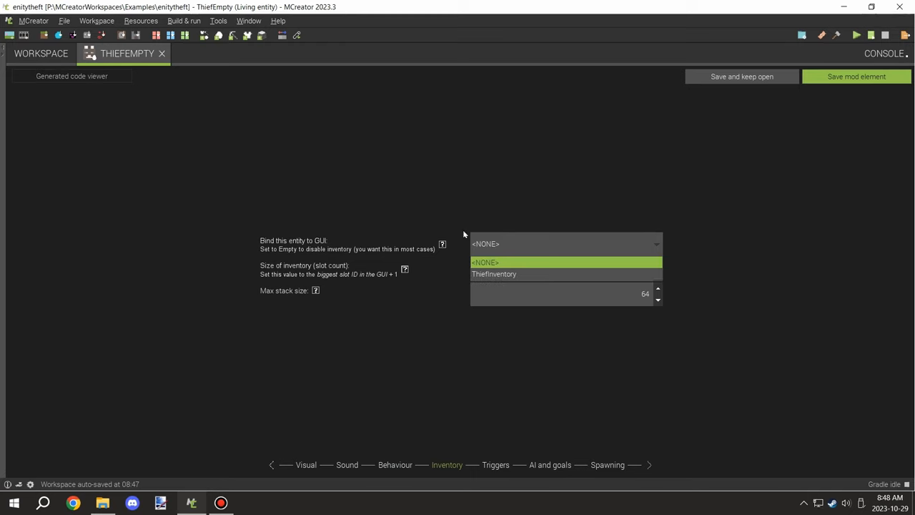
Step: Check ThiefEmpty's player-collision trigger procedure, then view its AI and goals page
{"action": "left_click", "coordinate": [509, 464]}
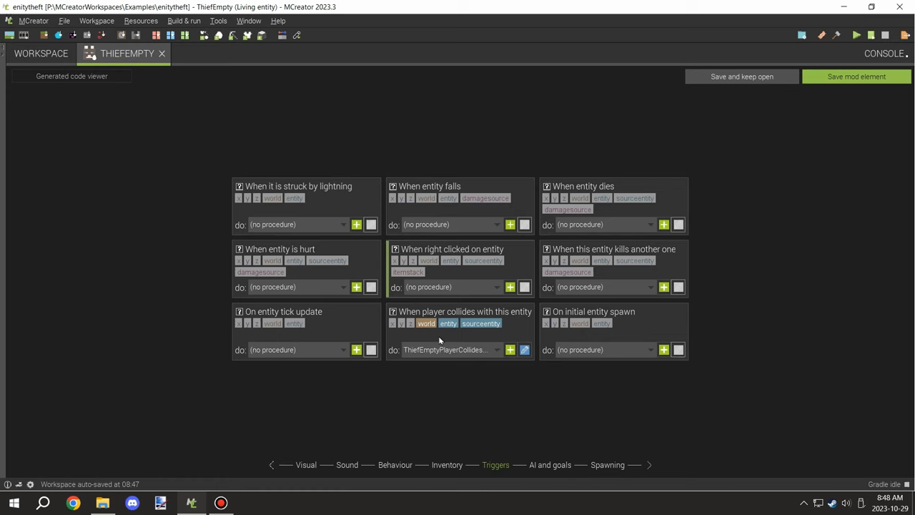
{"action": "mouse_move", "coordinate": [482, 322]}
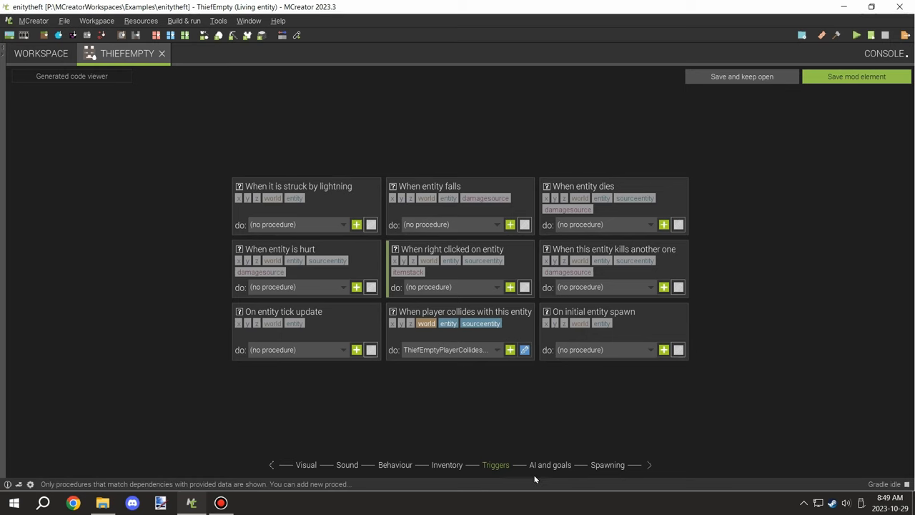
{"action": "left_click", "coordinate": [552, 465]}
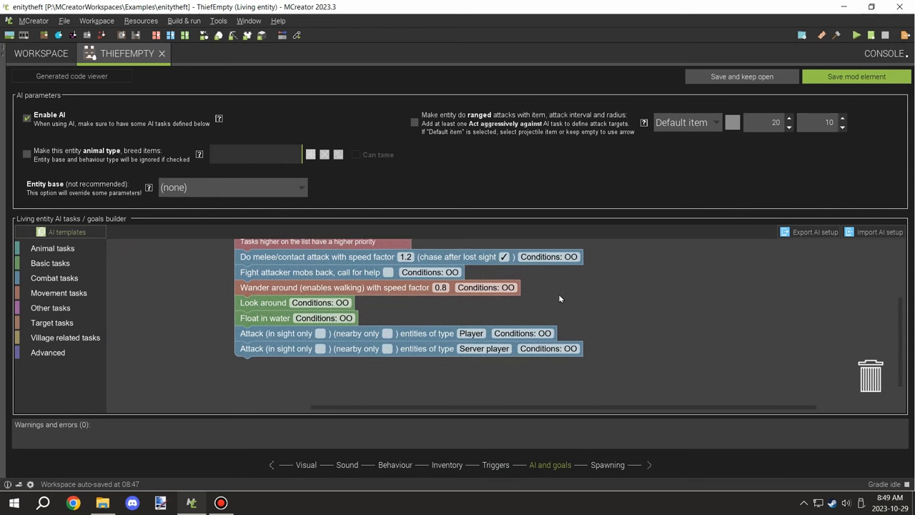
{"action": "mouse_move", "coordinate": [434, 271]}
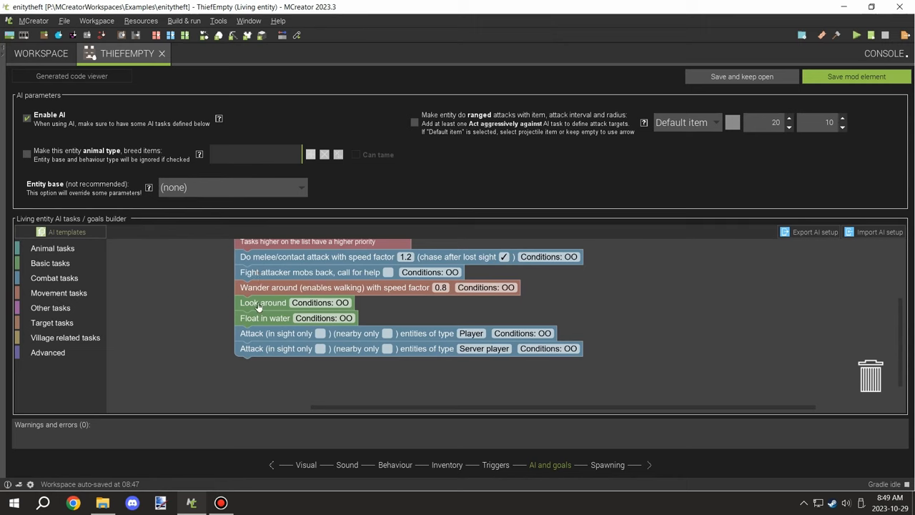
{"action": "mouse_move", "coordinate": [243, 322]}
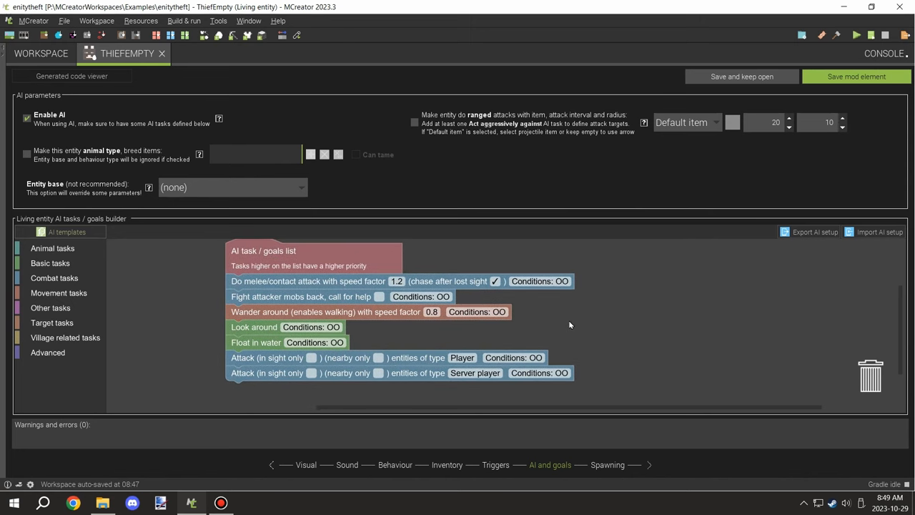
Step: Keep ThiefEmpty spawning as 'creature' and return to the ThiefEmptyPlayerCollides trigger
{"action": "left_click", "coordinate": [607, 464]}
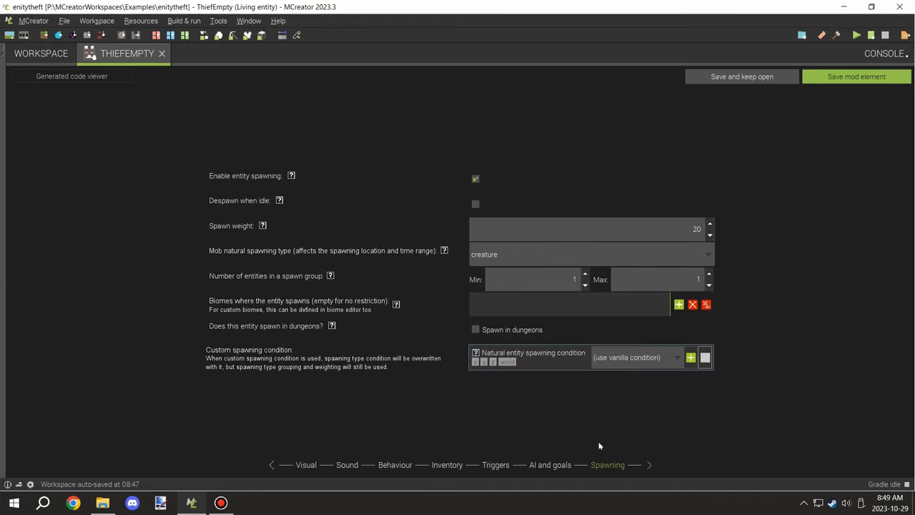
{"action": "mouse_move", "coordinate": [551, 219]}
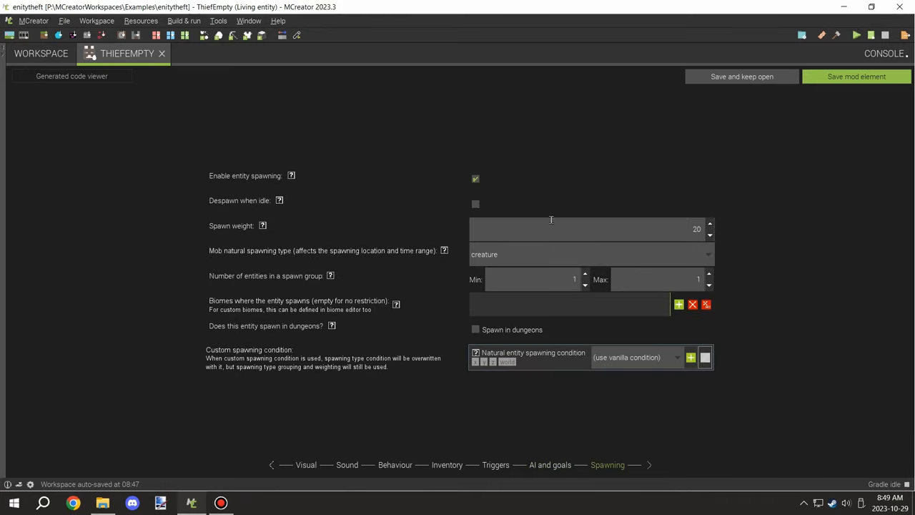
{"action": "mouse_move", "coordinate": [484, 220]}
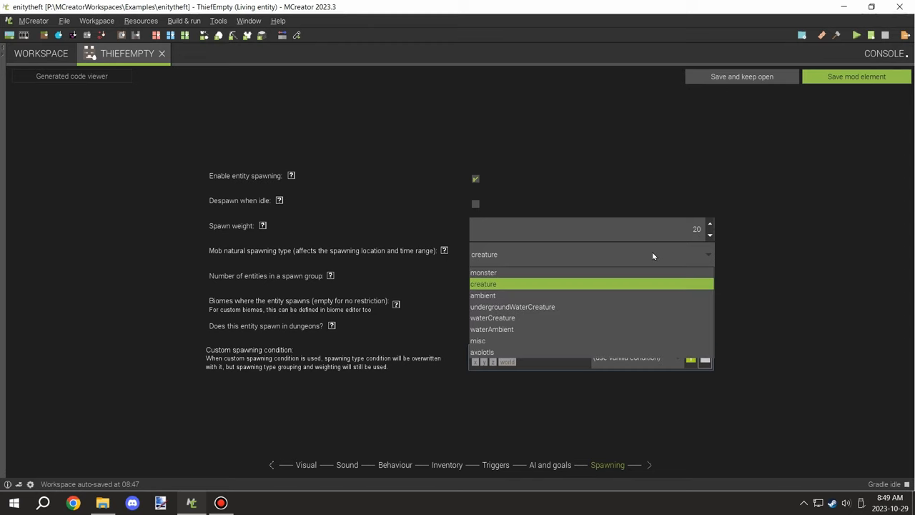
{"action": "left_click", "coordinate": [484, 283]}
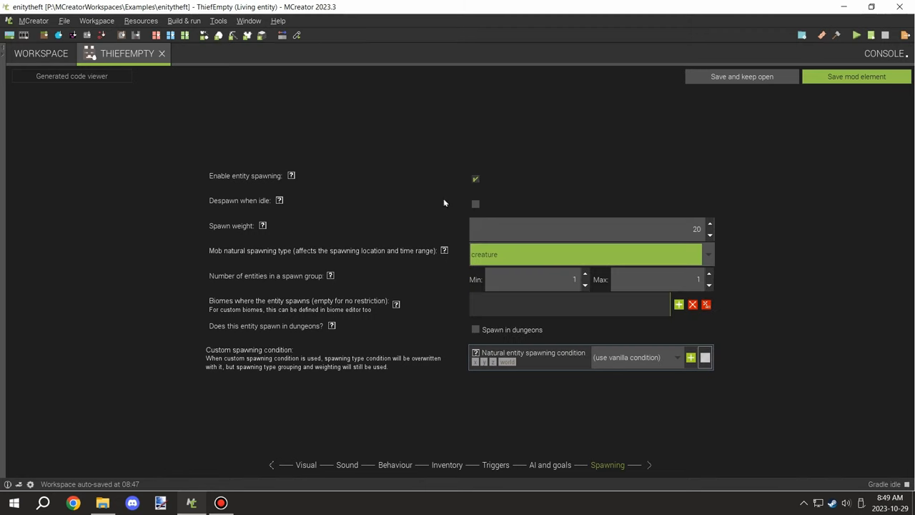
{"action": "mouse_move", "coordinate": [502, 465]}
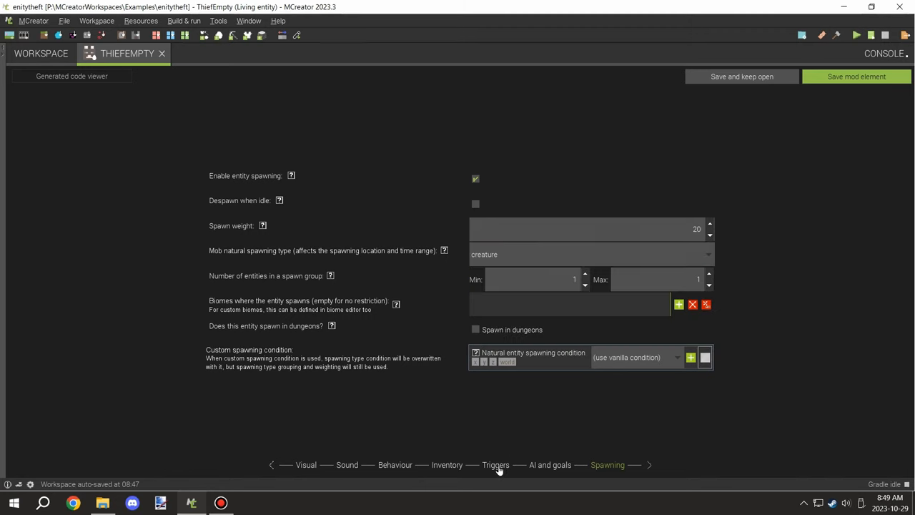
{"action": "left_click", "coordinate": [504, 465]}
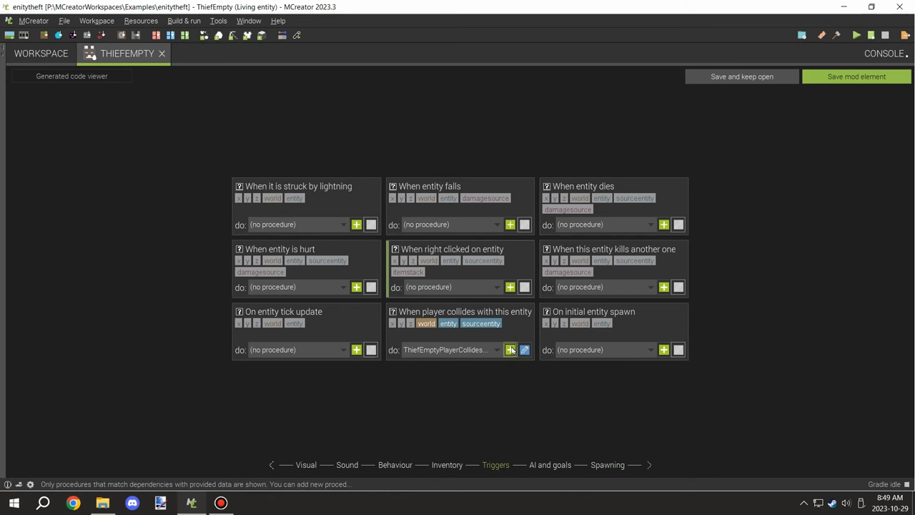
Step: Open the player-collision procedure and inspect the 250-repeat item-stealing loop
{"action": "left_click", "coordinate": [509, 349]}
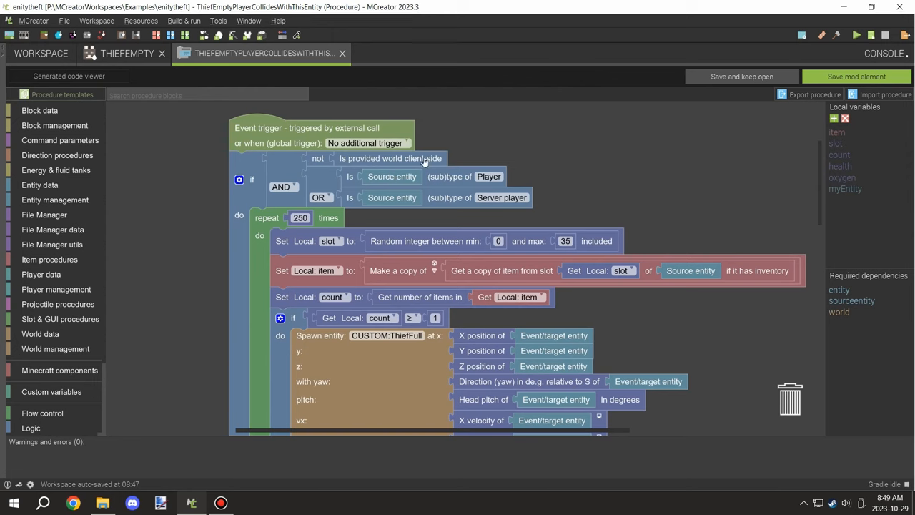
{"action": "mouse_move", "coordinate": [332, 185]}
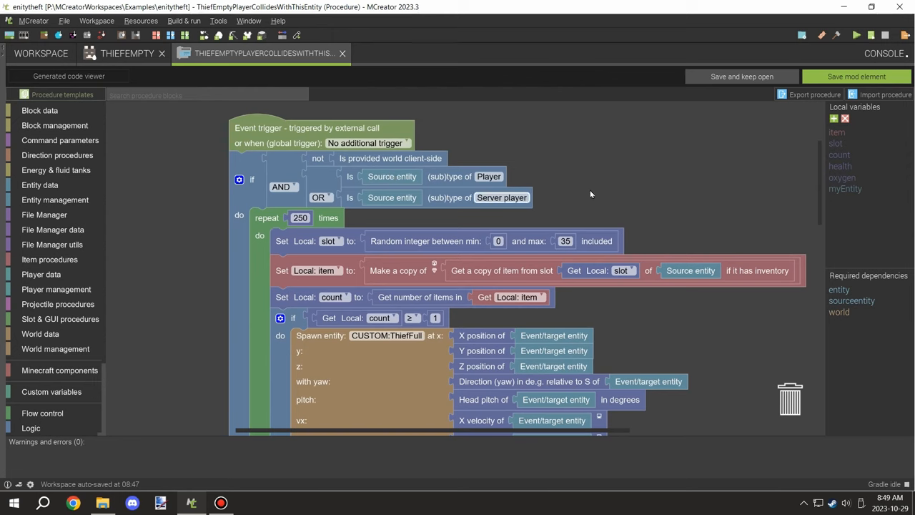
{"action": "scroll", "scroll_direction": "down", "scroll_amount": 3}
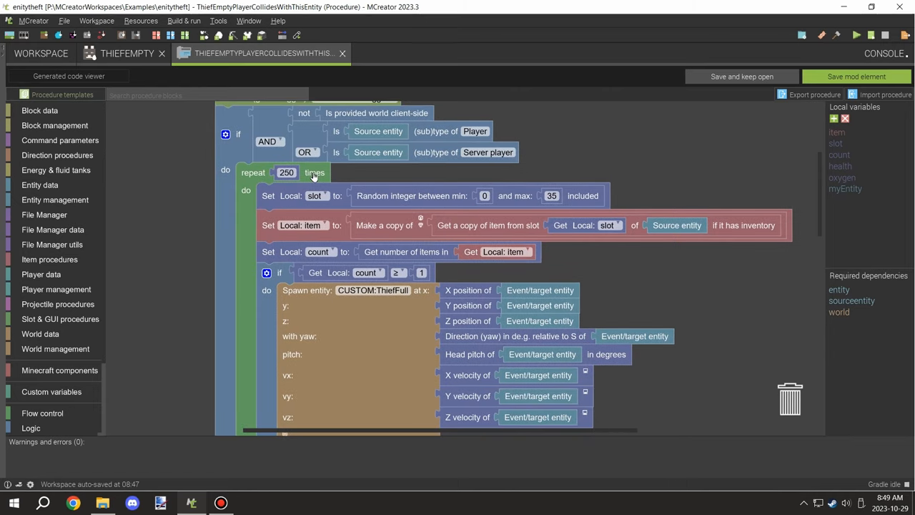
{"action": "left_click", "coordinate": [286, 172]}
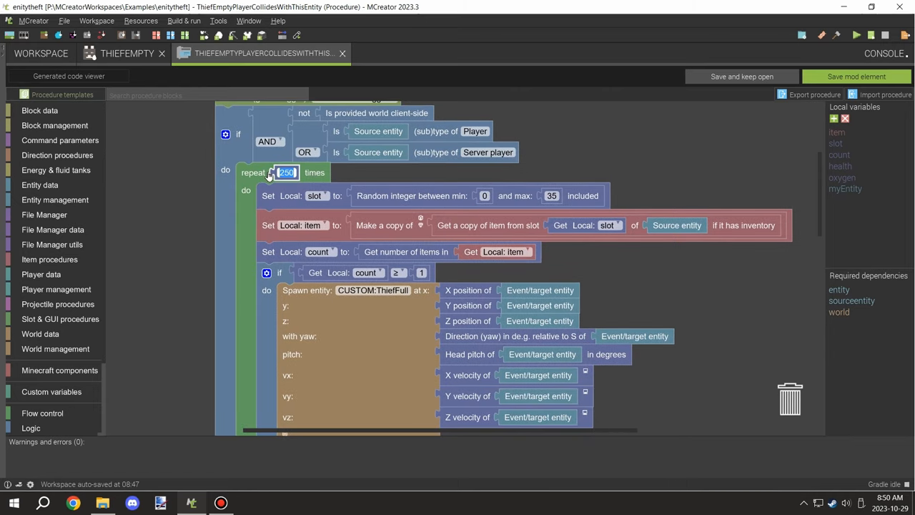
{"action": "mouse_move", "coordinate": [286, 172]}
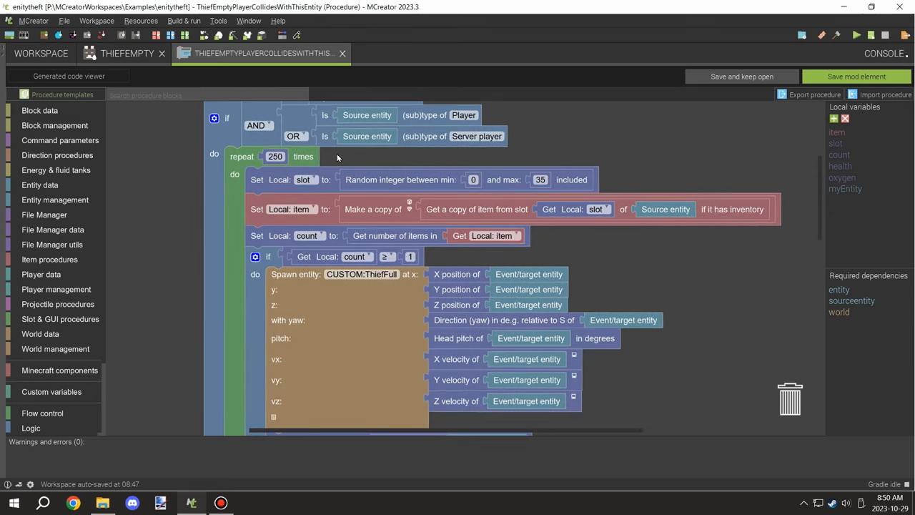
{"action": "mouse_move", "coordinate": [421, 183]}
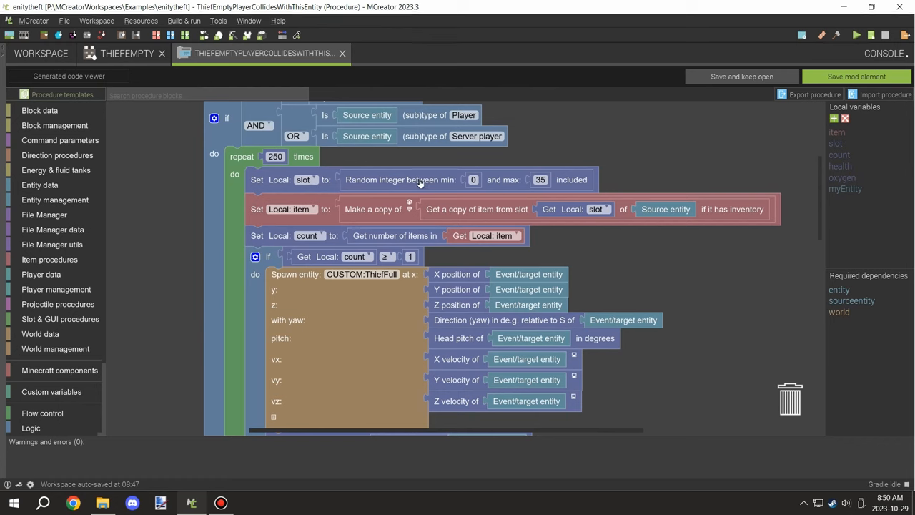
{"action": "mouse_move", "coordinate": [329, 177]}
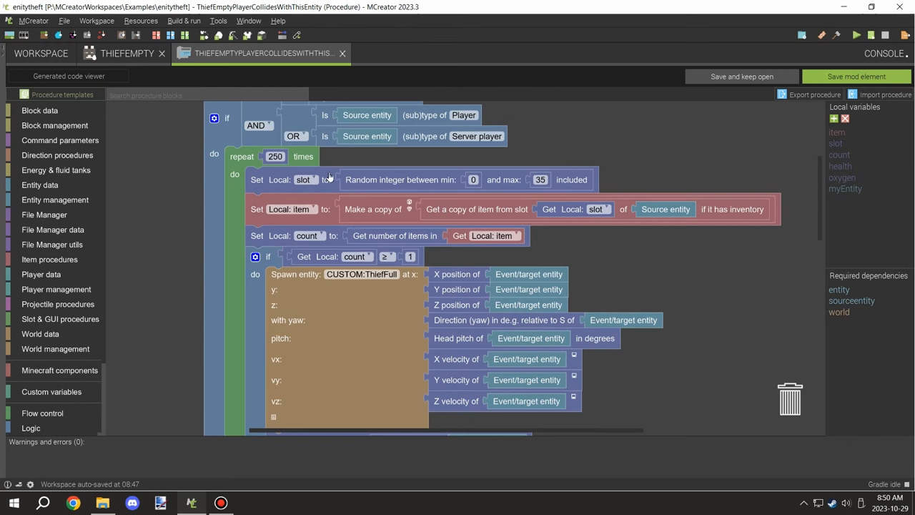
{"action": "mouse_move", "coordinate": [300, 179]}
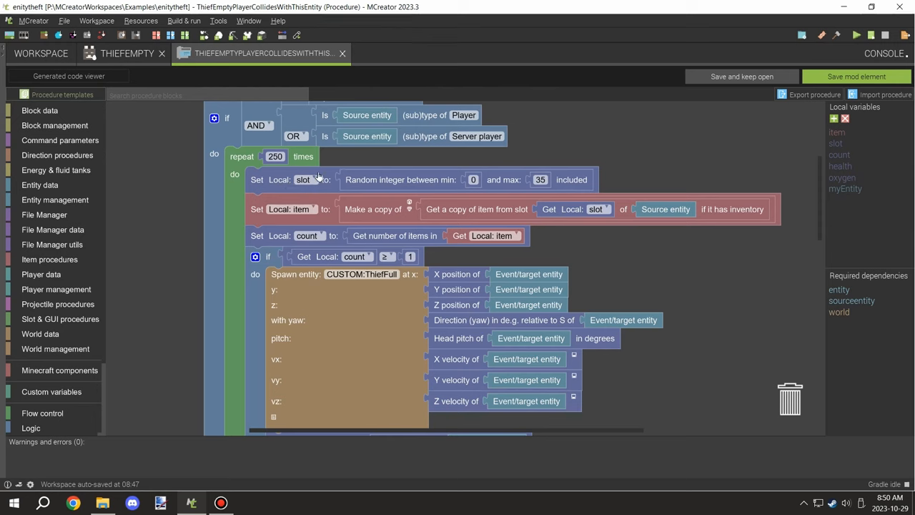
{"action": "mouse_move", "coordinate": [459, 179]}
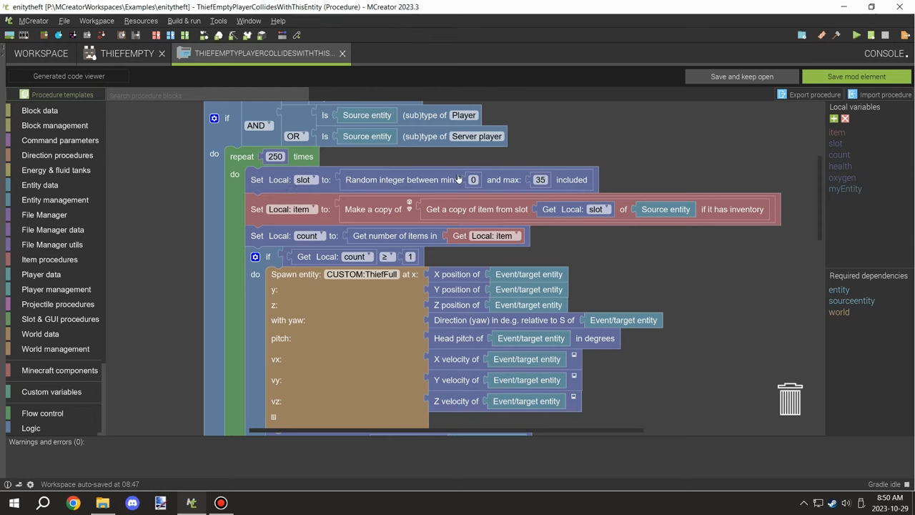
{"action": "left_click", "coordinate": [538, 179]}
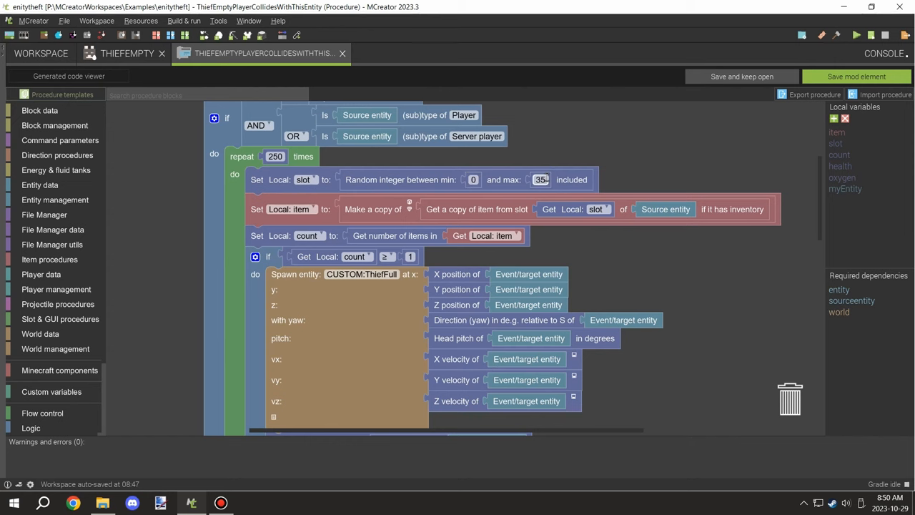
Step: Review the ThiefFull spawn and health, oxygen, item and motion transfer blocks
{"action": "scroll", "scroll_direction": "down", "scroll_amount": 3}
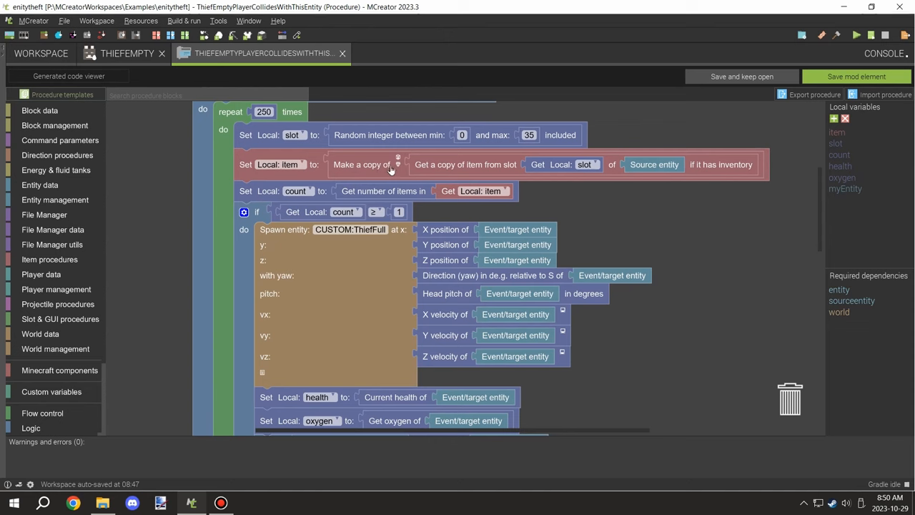
{"action": "mouse_move", "coordinate": [576, 165]}
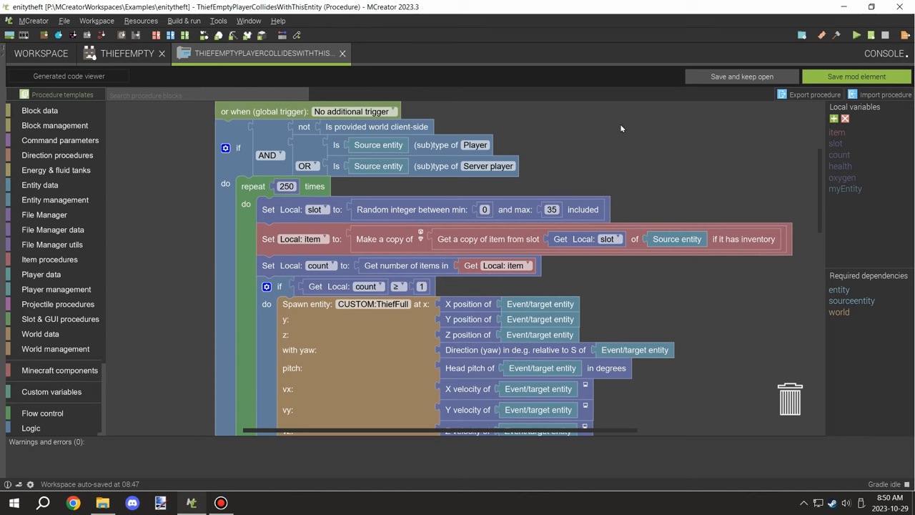
{"action": "scroll", "scroll_direction": "down", "scroll_amount": 3}
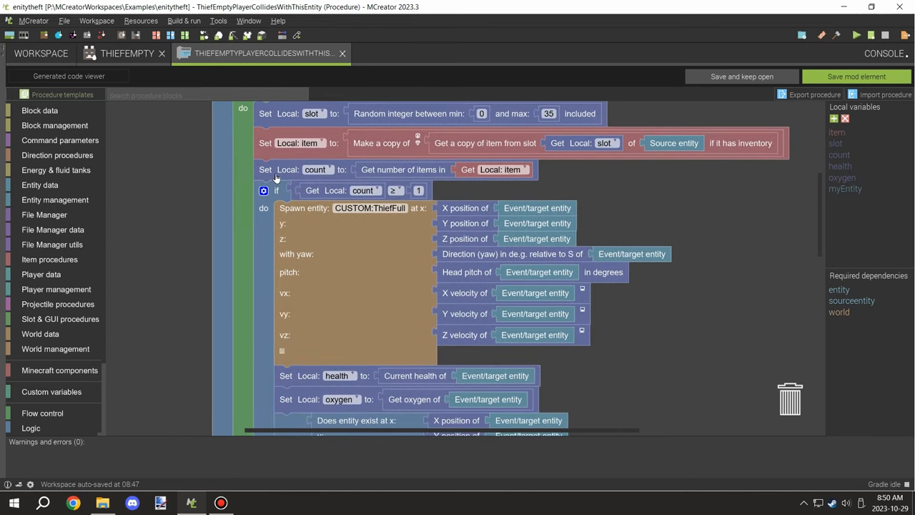
{"action": "mouse_move", "coordinate": [382, 179]}
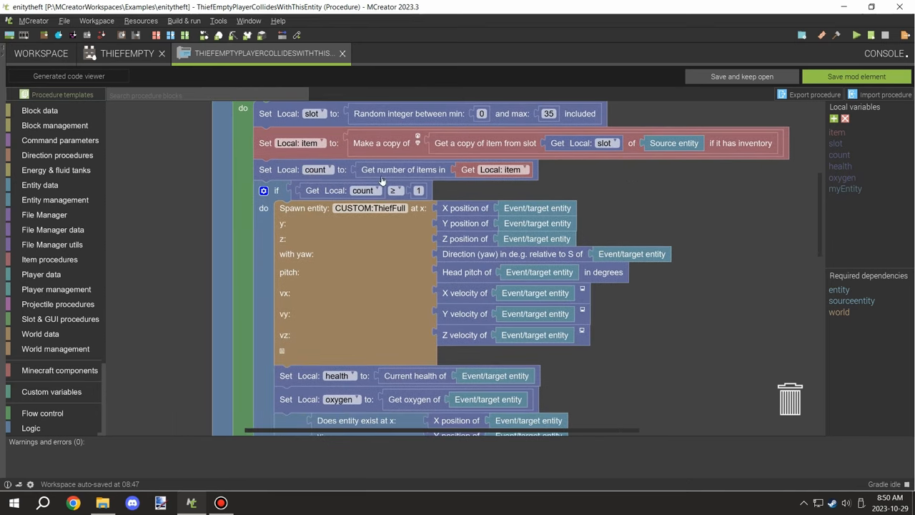
{"action": "mouse_move", "coordinate": [336, 134]}
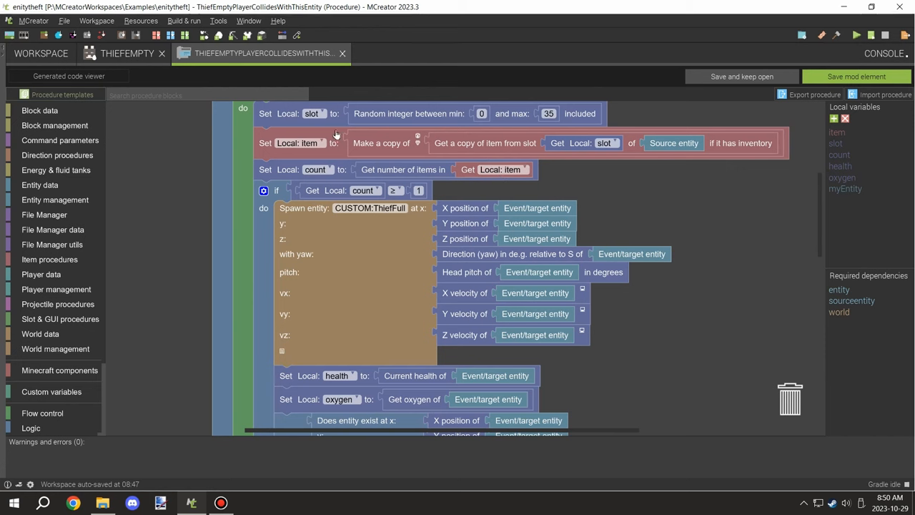
{"action": "scroll", "scroll_direction": "down", "scroll_amount": 3}
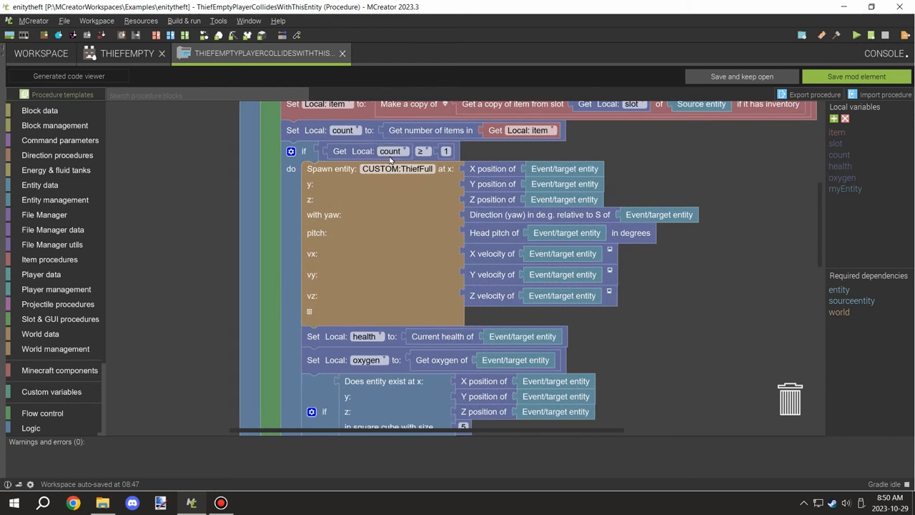
{"action": "mouse_move", "coordinate": [524, 220]}
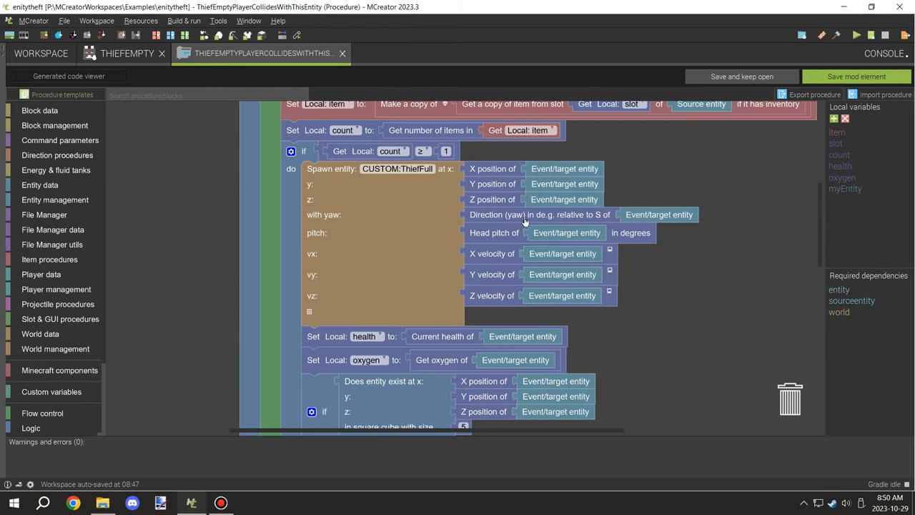
{"action": "scroll", "scroll_direction": "down", "scroll_amount": 3}
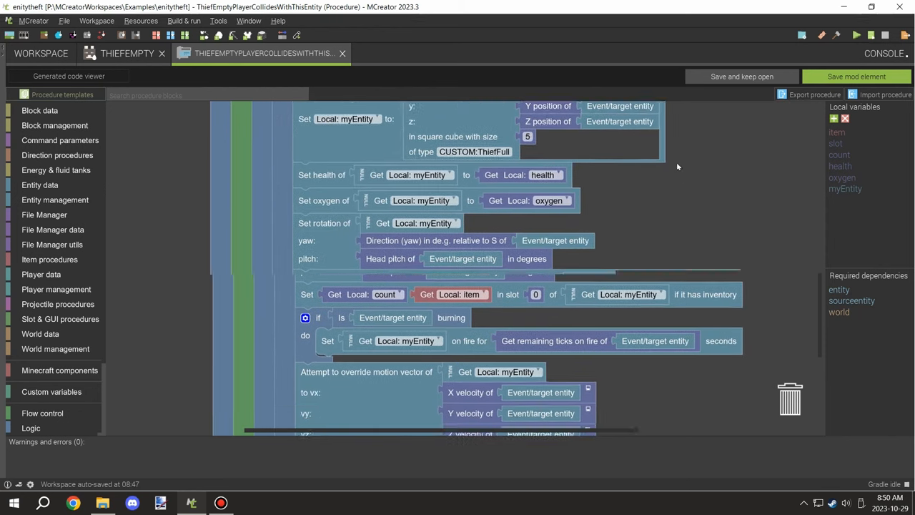
{"action": "scroll", "scroll_direction": "down", "scroll_amount": 3}
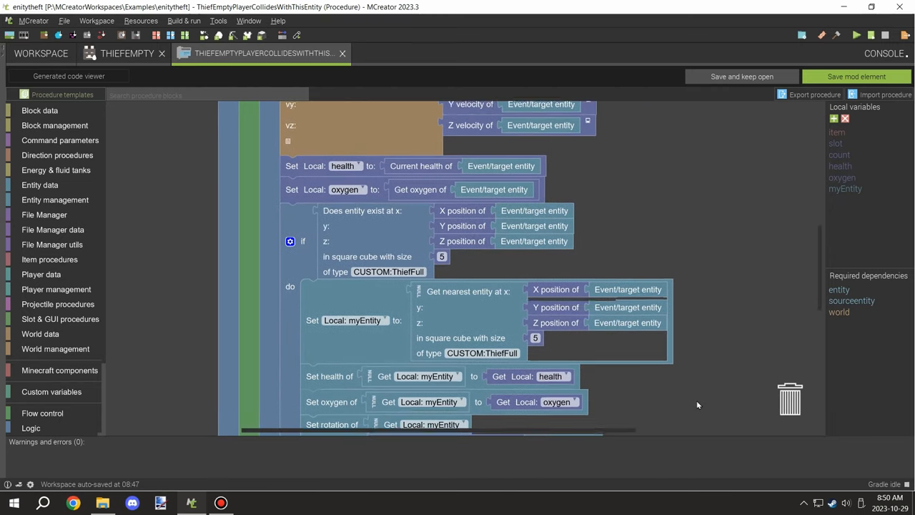
{"action": "scroll", "scroll_direction": "down", "scroll_amount": 3}
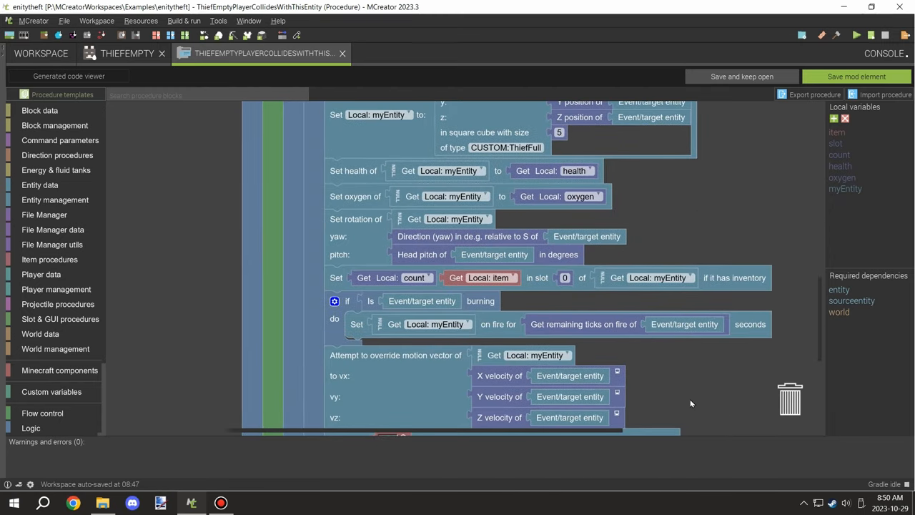
{"action": "scroll", "scroll_direction": "down", "scroll_amount": 3}
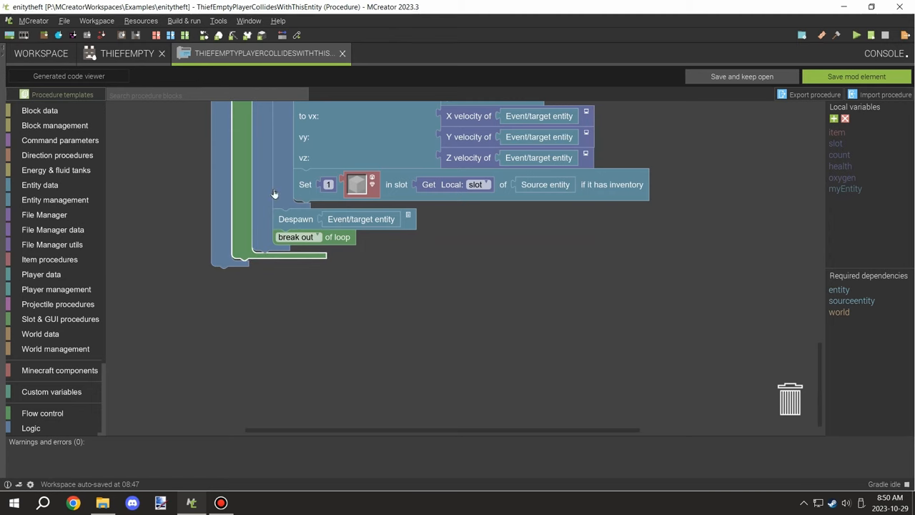
{"action": "scroll", "scroll_direction": "up", "scroll_amount": 3}
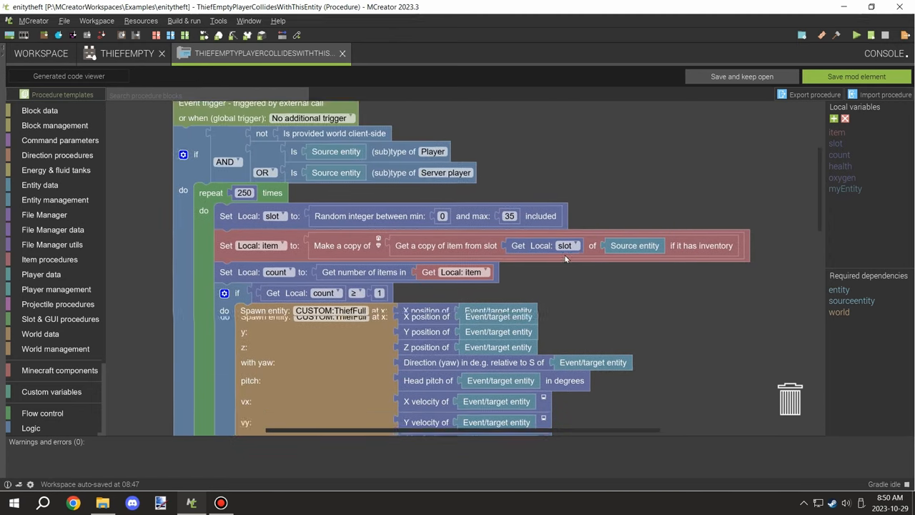
{"action": "scroll", "scroll_direction": "down", "scroll_amount": 3}
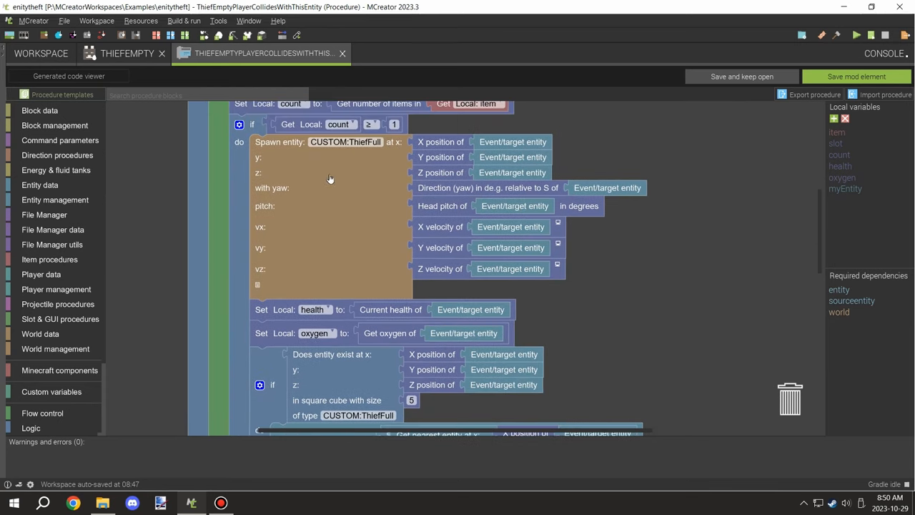
{"action": "mouse_move", "coordinate": [469, 158]}
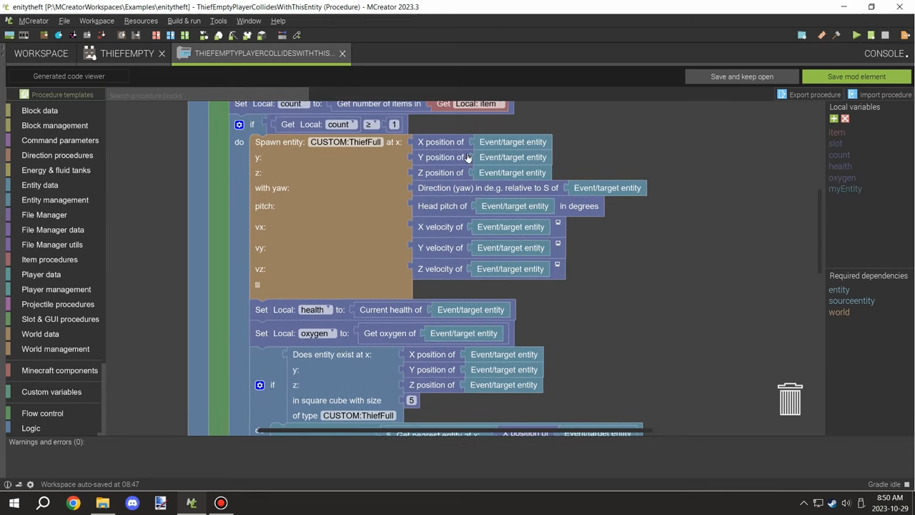
{"action": "scroll", "scroll_direction": "down", "scroll_amount": 3}
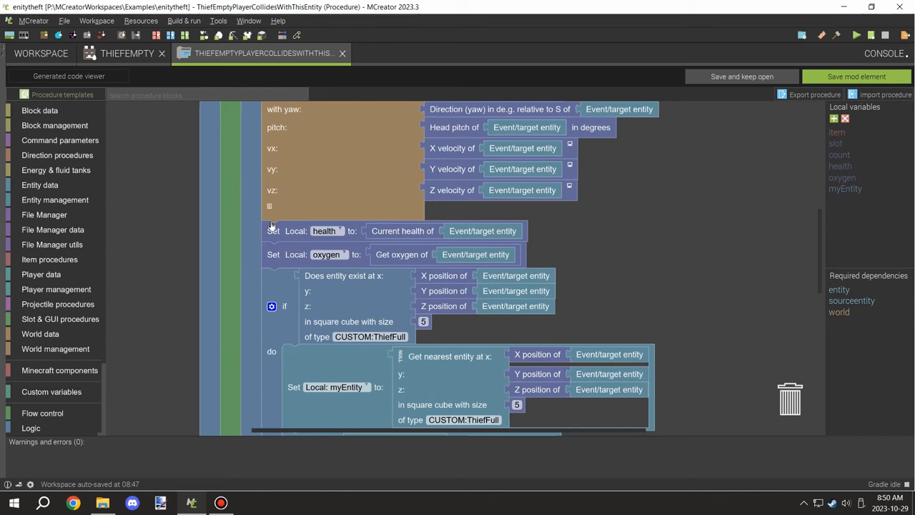
{"action": "mouse_move", "coordinate": [388, 266]}
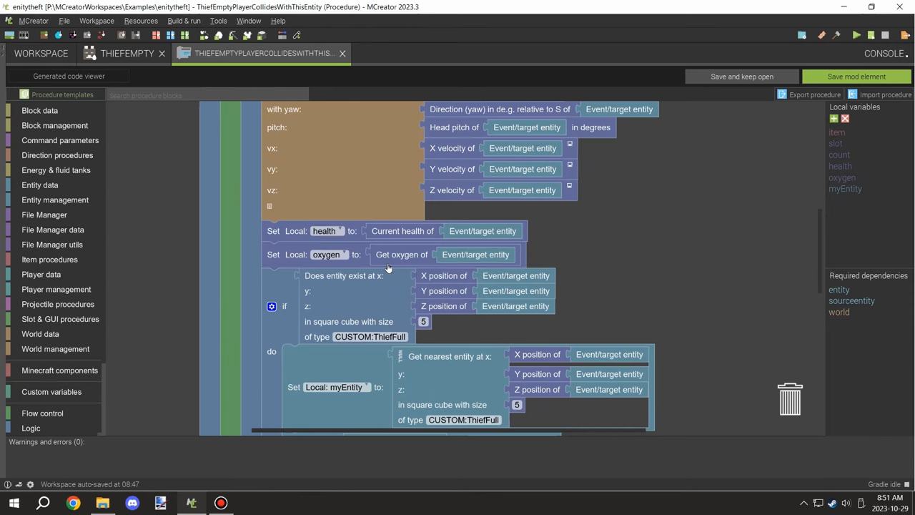
{"action": "scroll", "scroll_direction": "down", "scroll_amount": 3}
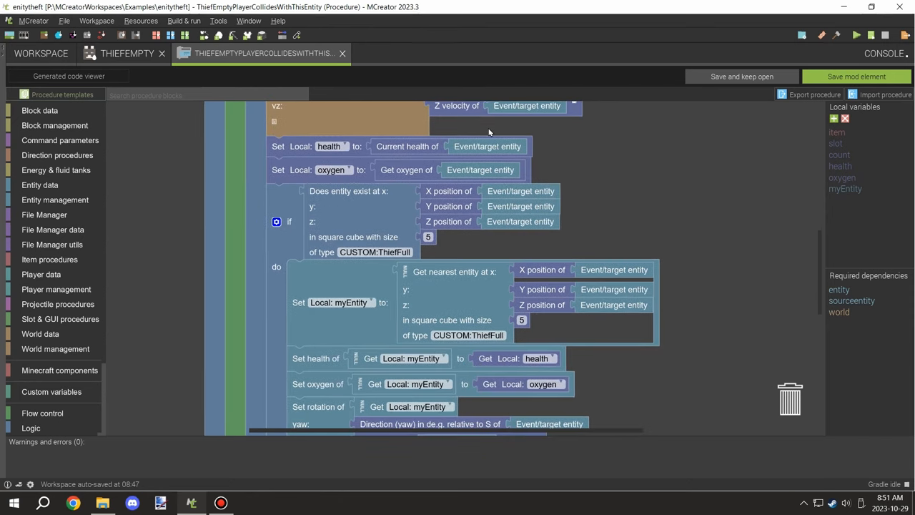
{"action": "scroll", "scroll_direction": "down", "scroll_amount": 3}
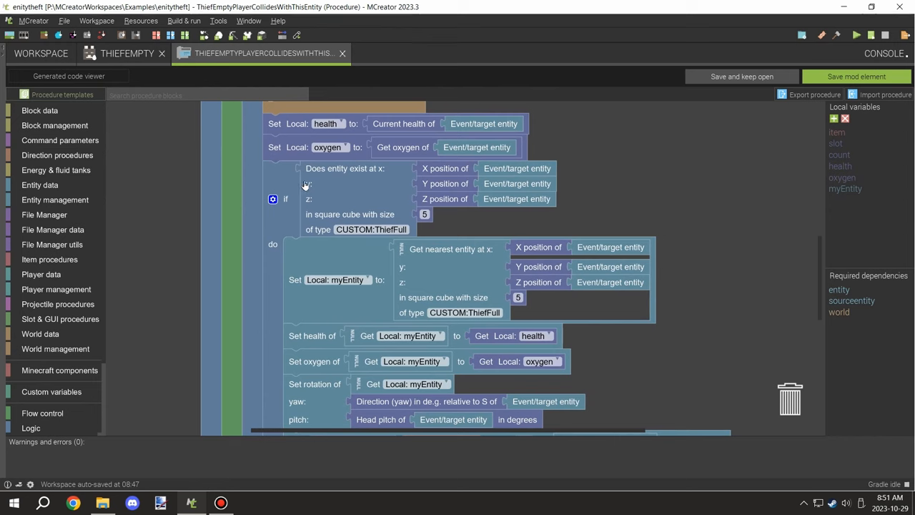
{"action": "mouse_move", "coordinate": [344, 208]}
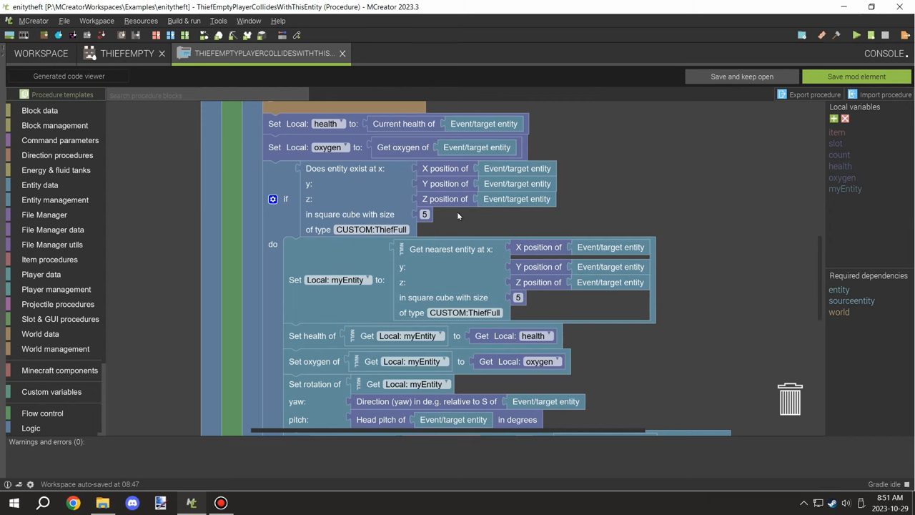
{"action": "scroll", "scroll_direction": "down", "scroll_amount": 3}
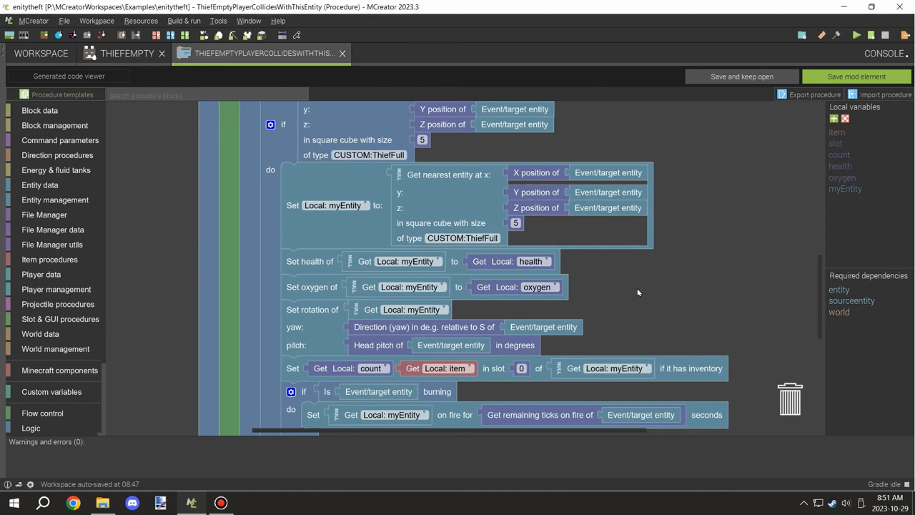
{"action": "scroll", "scroll_direction": "down", "scroll_amount": 3}
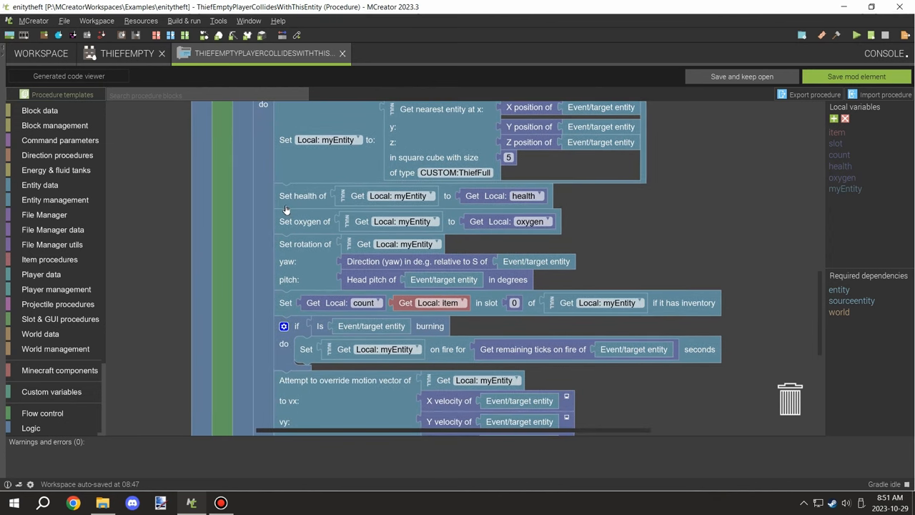
{"action": "mouse_move", "coordinate": [493, 223]}
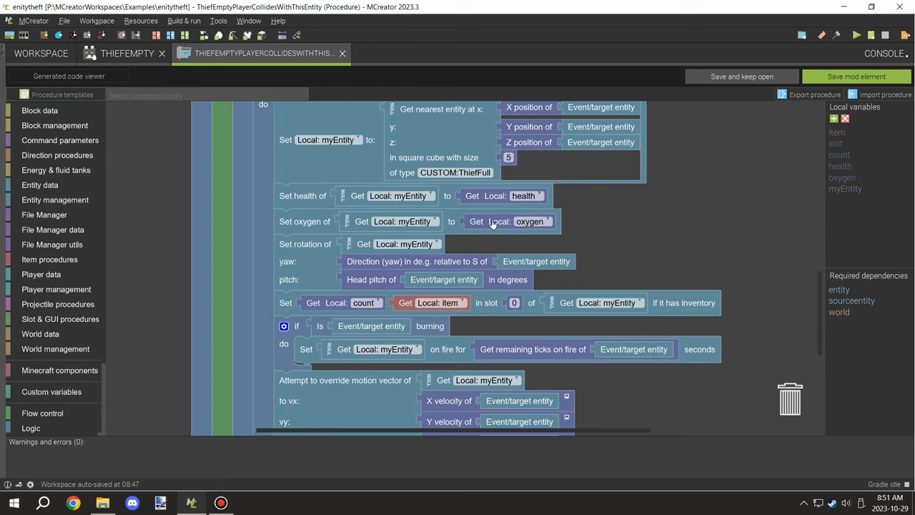
{"action": "mouse_move", "coordinate": [397, 264]}
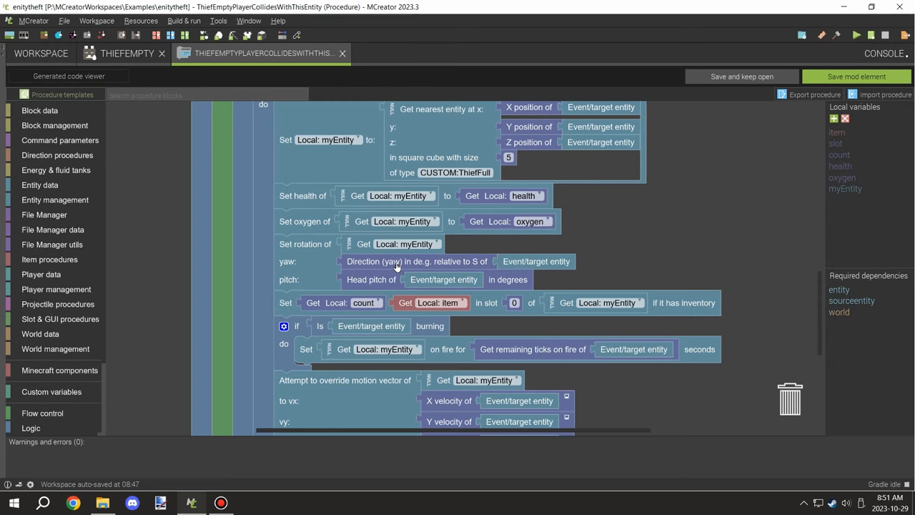
{"action": "scroll", "scroll_direction": "down", "scroll_amount": 3}
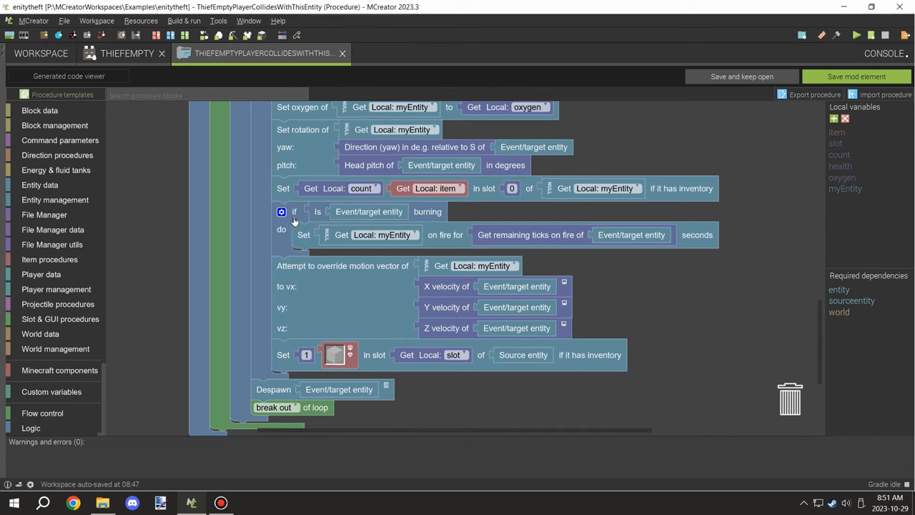
{"action": "mouse_move", "coordinate": [419, 221]}
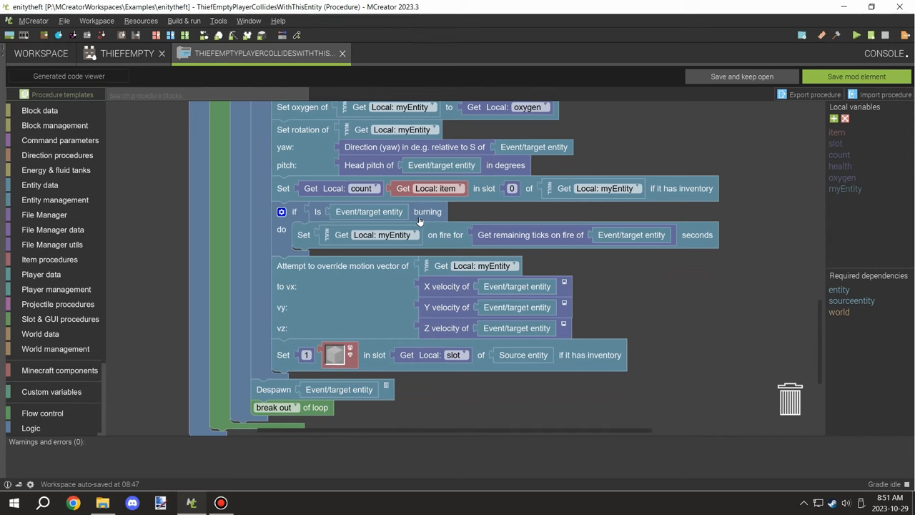
{"action": "mouse_move", "coordinate": [425, 221]}
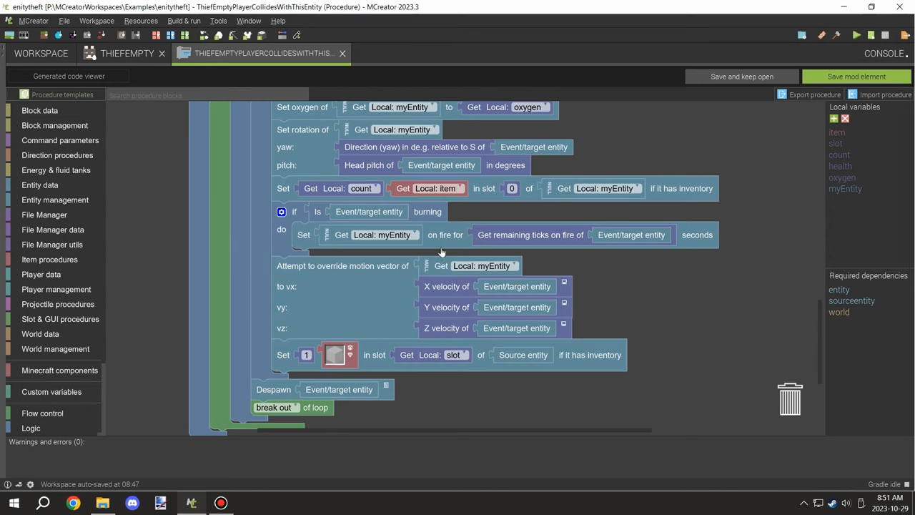
{"action": "mouse_move", "coordinate": [663, 226]}
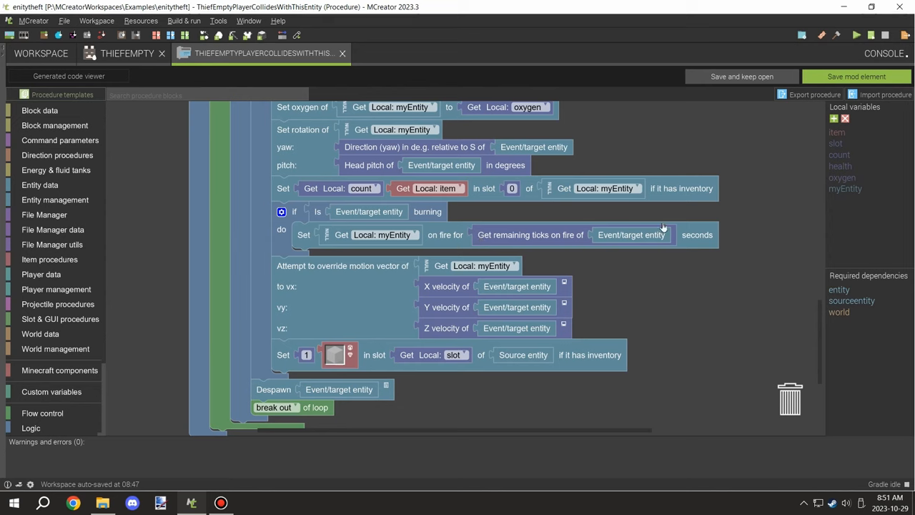
{"action": "mouse_move", "coordinate": [528, 254]}
{"action": "type", "text": "20"}
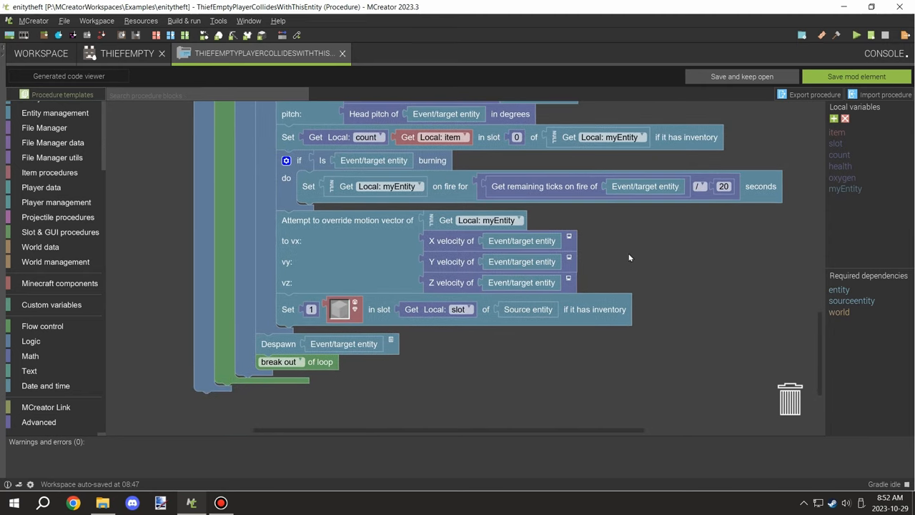
{"action": "mouse_move", "coordinate": [646, 258]}
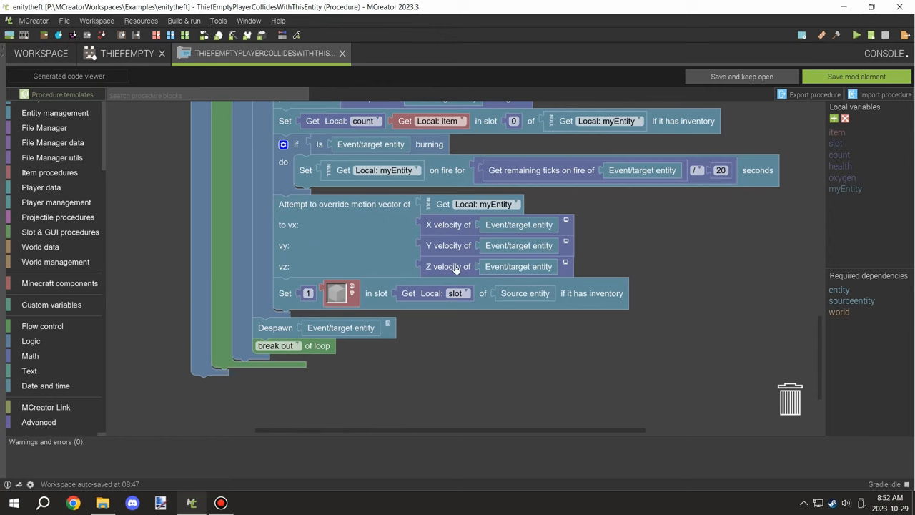
{"action": "mouse_move", "coordinate": [410, 293]}
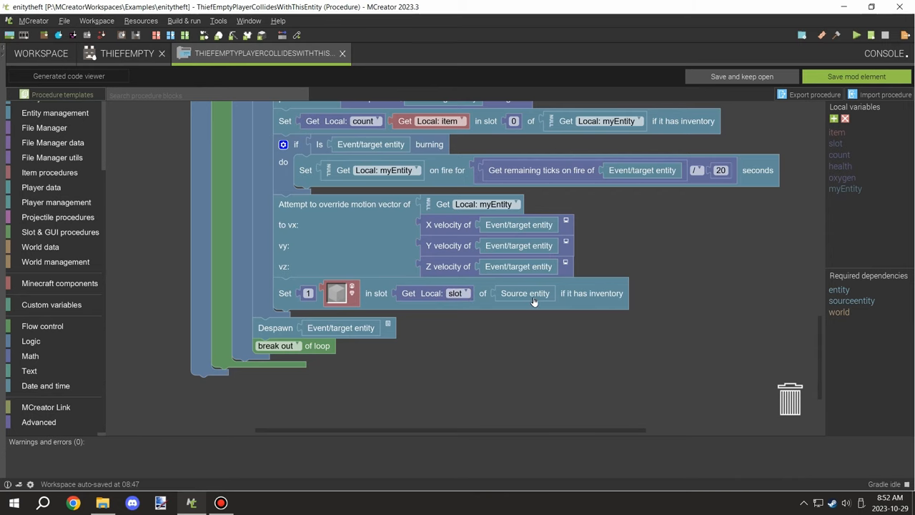
Step: Save ThiefEmpty with fire duration as fire ticks divided by 20, then select ThiefInventory
{"action": "scroll", "scroll_direction": "down", "scroll_amount": 3}
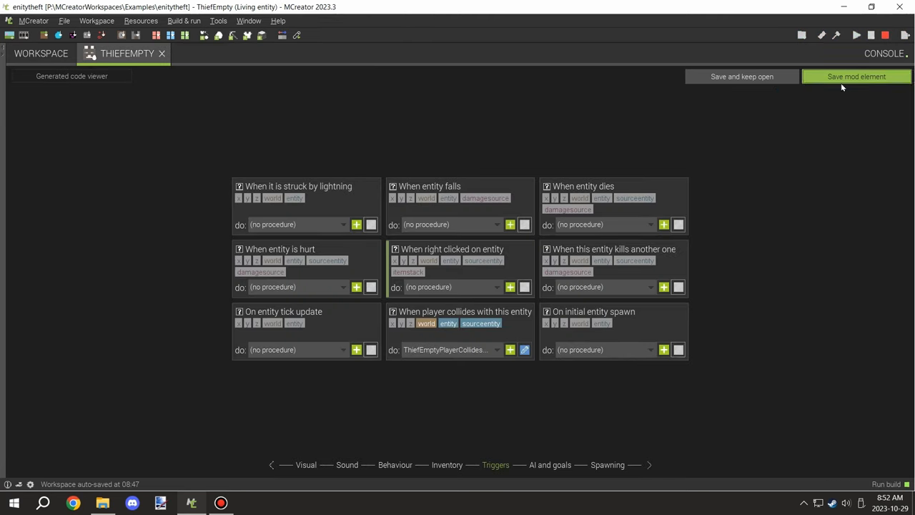
{"action": "left_click", "coordinate": [876, 77]}
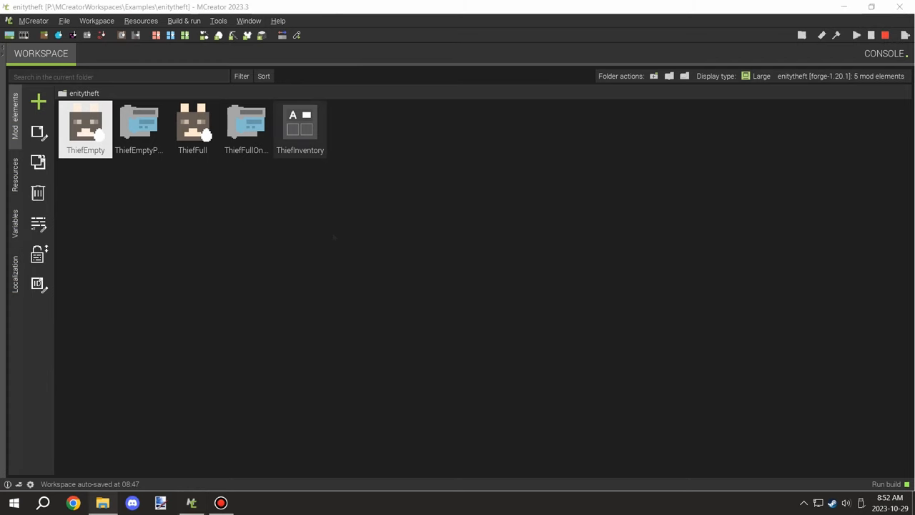
{"action": "left_click", "coordinate": [300, 125]}
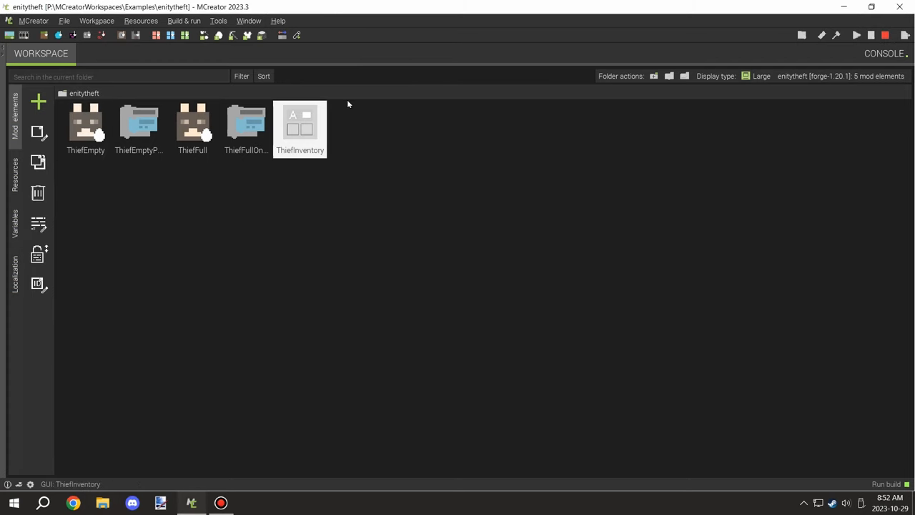
{"action": "double_click", "coordinate": [300, 122]}
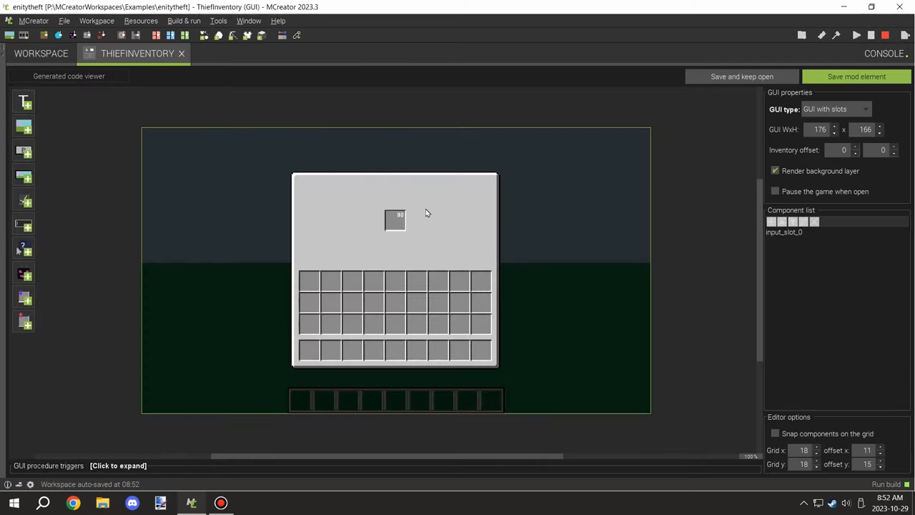
{"action": "left_click", "coordinate": [784, 232]}
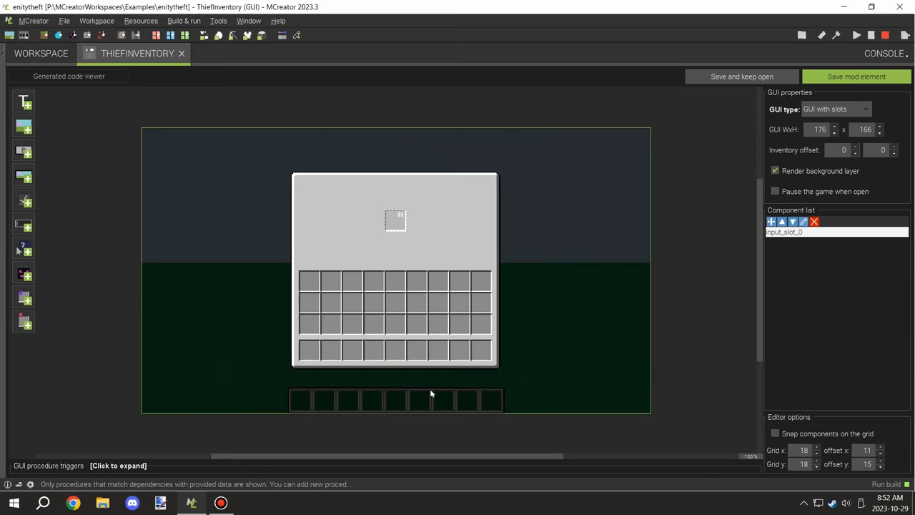
{"action": "left_click", "coordinate": [117, 466]}
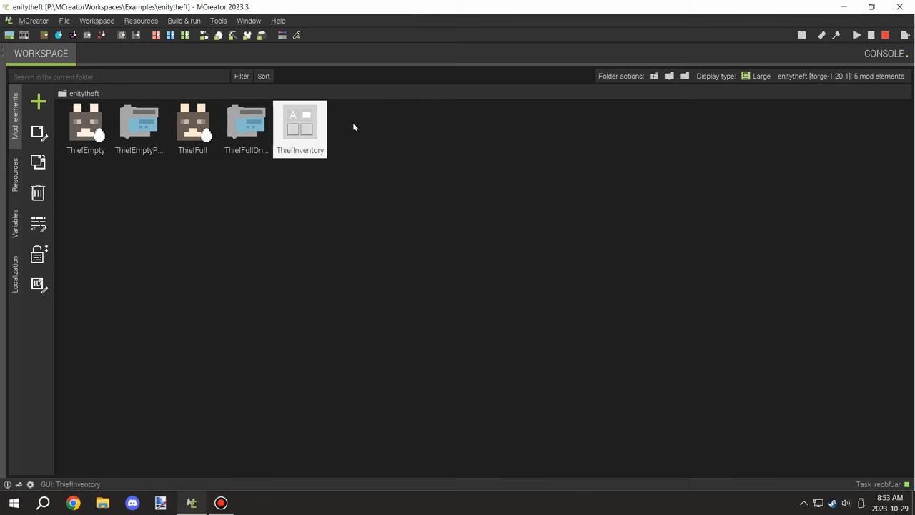
Step: Open the ThiefFull entity and review its Sound and Behaviour pages
{"action": "double_click", "coordinate": [192, 121]}
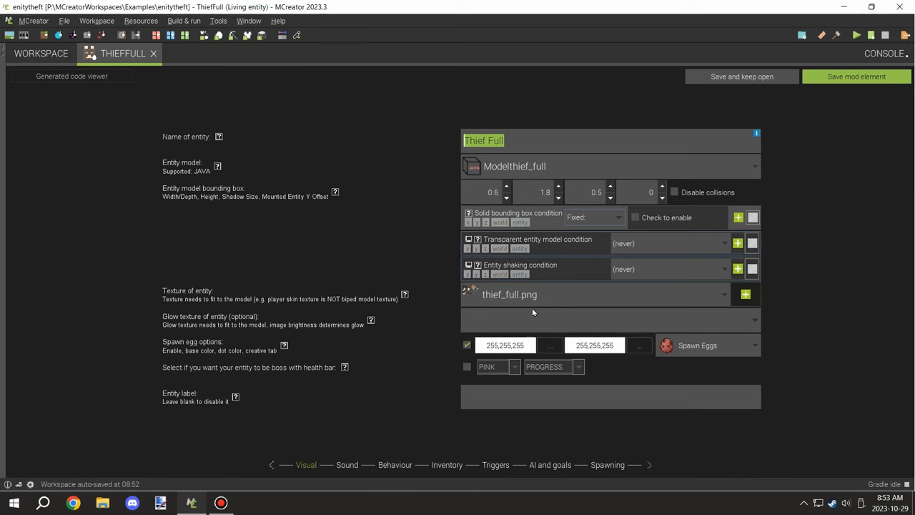
{"action": "mouse_move", "coordinate": [347, 470]}
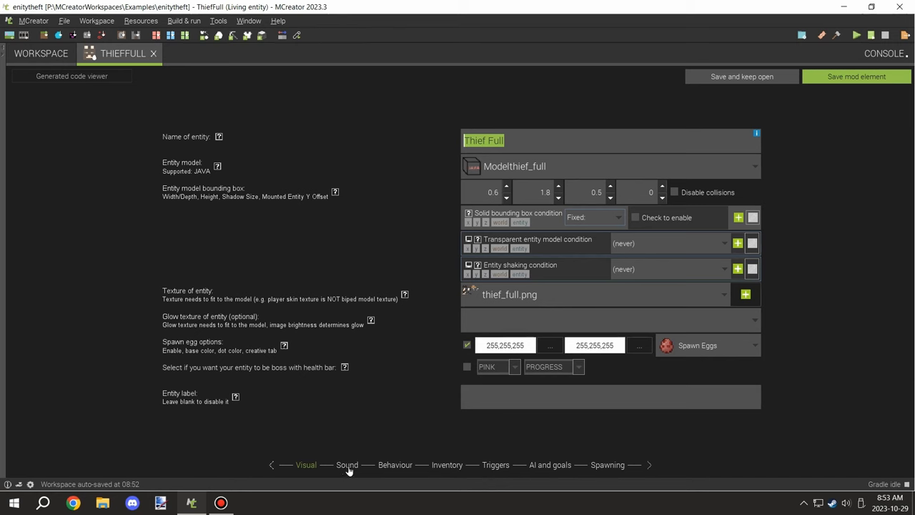
{"action": "left_click", "coordinate": [346, 464]}
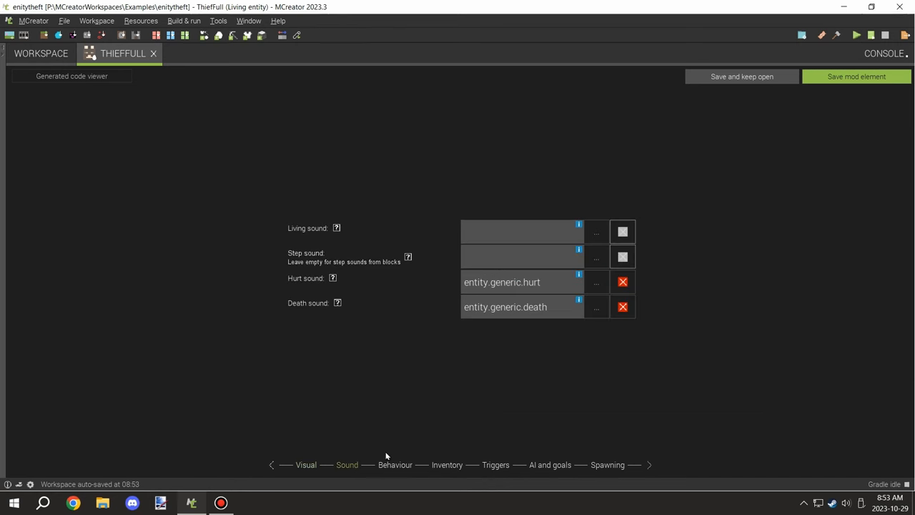
{"action": "left_click", "coordinate": [394, 465]}
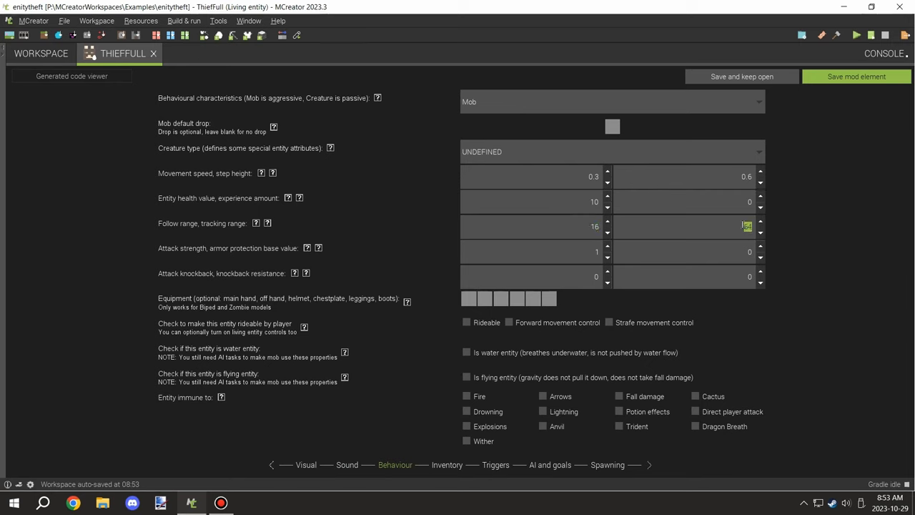
{"action": "mouse_move", "coordinate": [478, 114]}
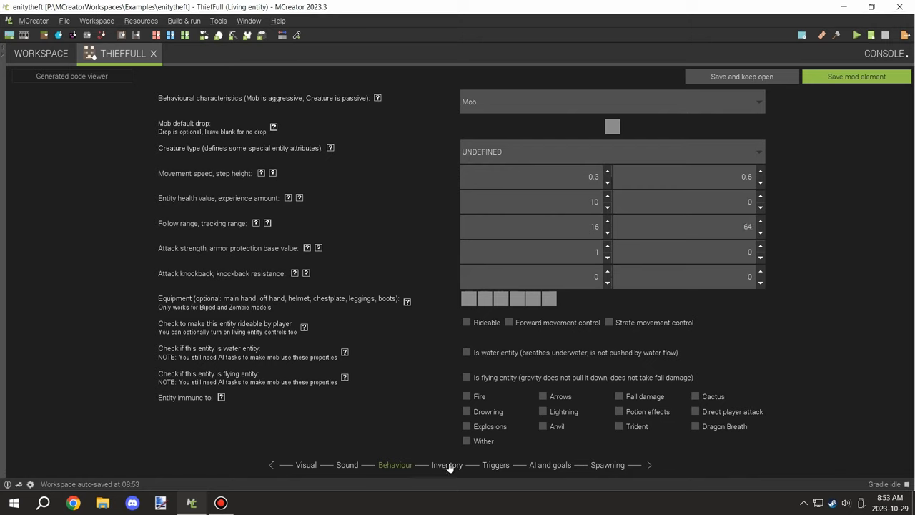
Step: Bind ThiefFull's inventory to the ThiefInventory GUI with a one-slot size
{"action": "left_click", "coordinate": [445, 465]}
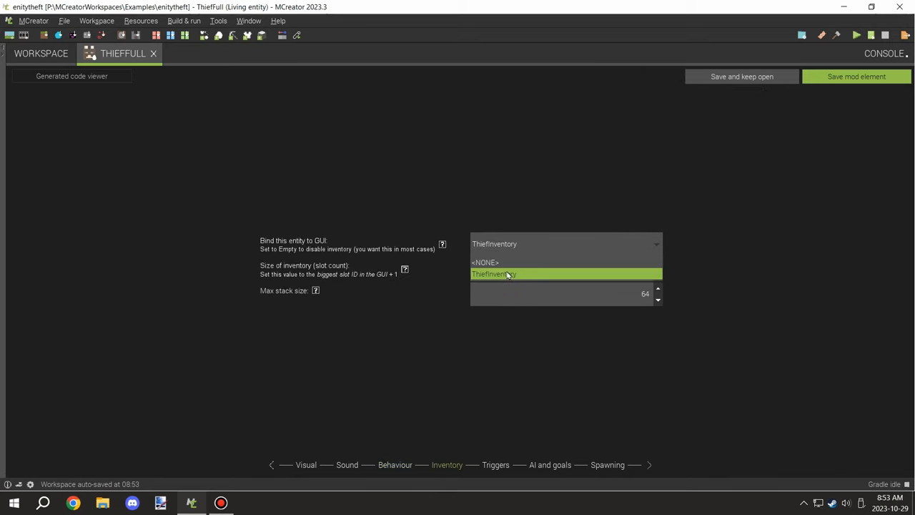
{"action": "left_click", "coordinate": [507, 274]}
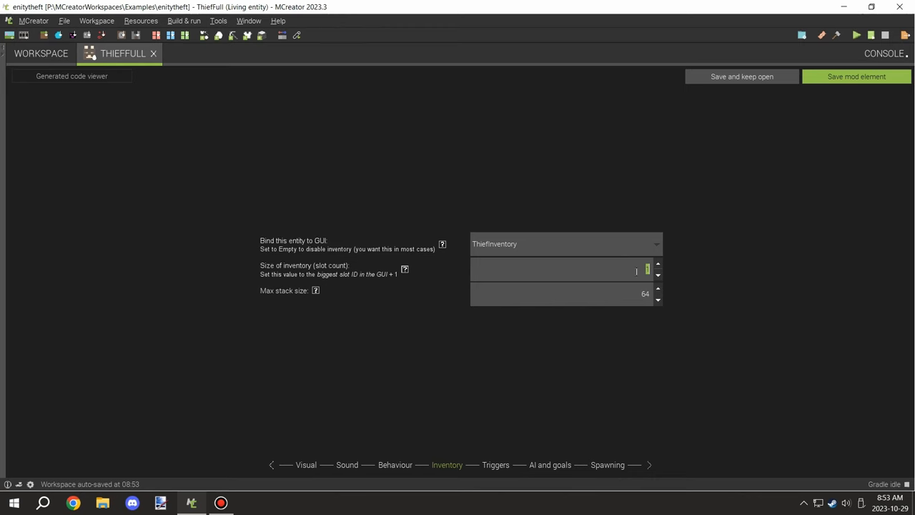
{"action": "left_click", "coordinate": [493, 465]}
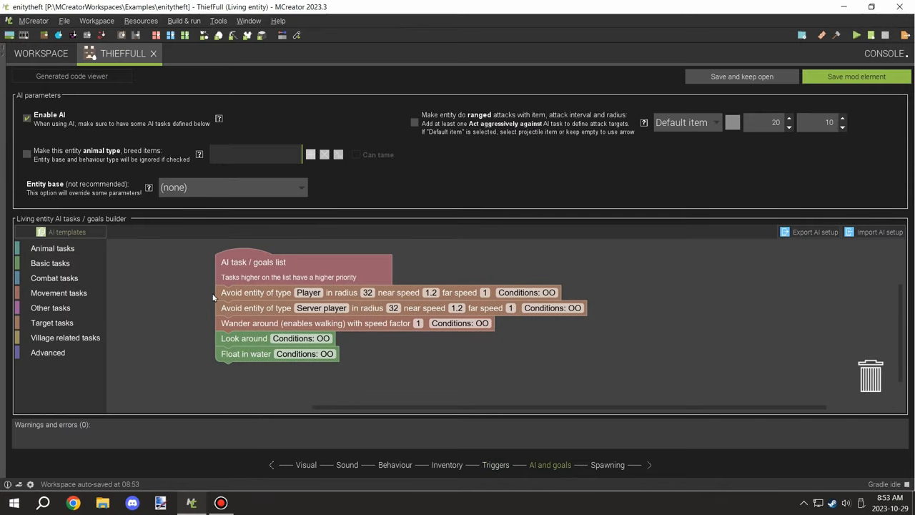
{"action": "mouse_move", "coordinate": [333, 297]}
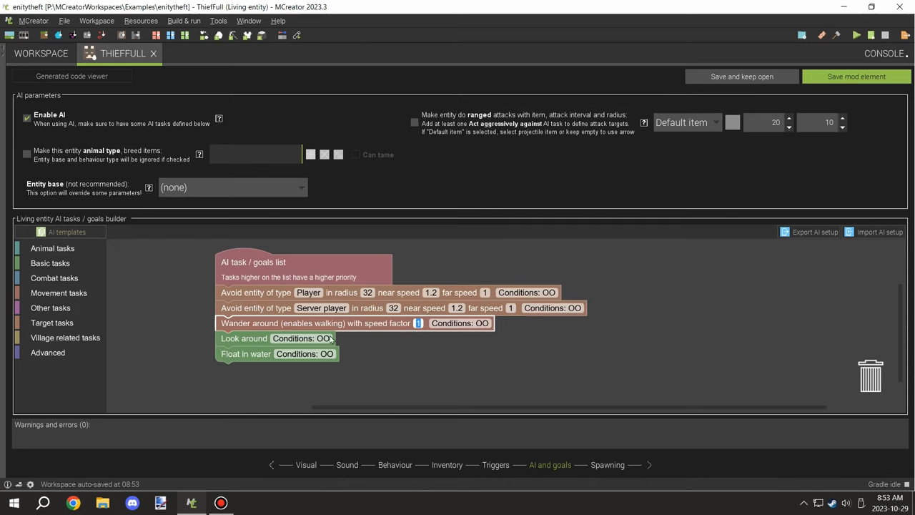
{"action": "mouse_move", "coordinate": [265, 359]}
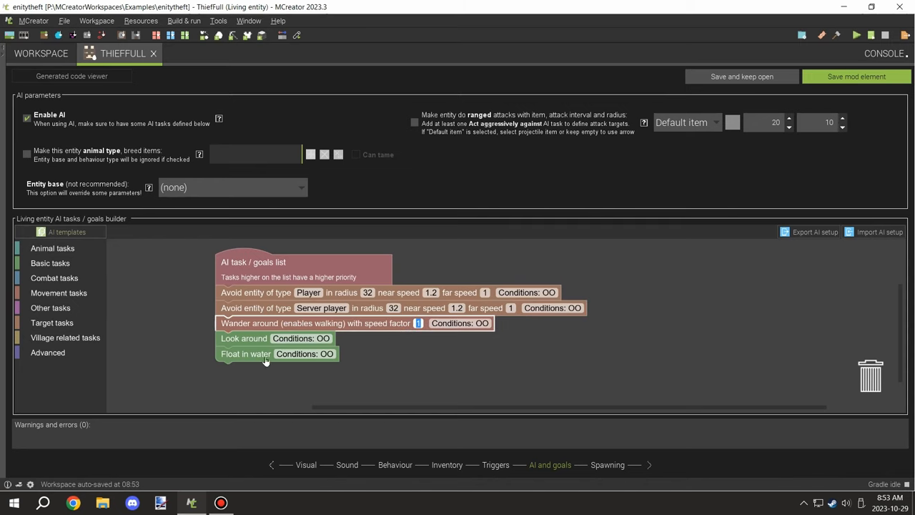
Step: Review ThiefFull's disabled spawning and AI goals, then view its tick-update trigger
{"action": "left_click", "coordinate": [607, 465]}
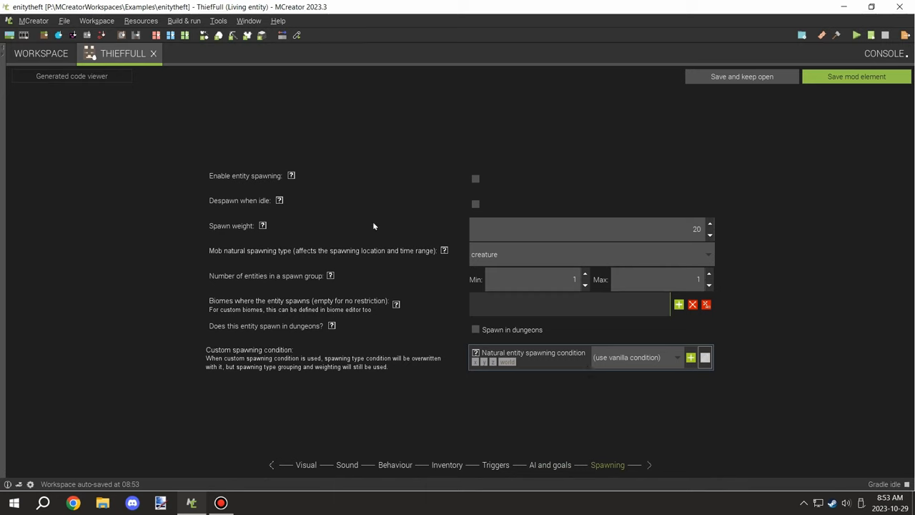
{"action": "mouse_move", "coordinate": [379, 165]}
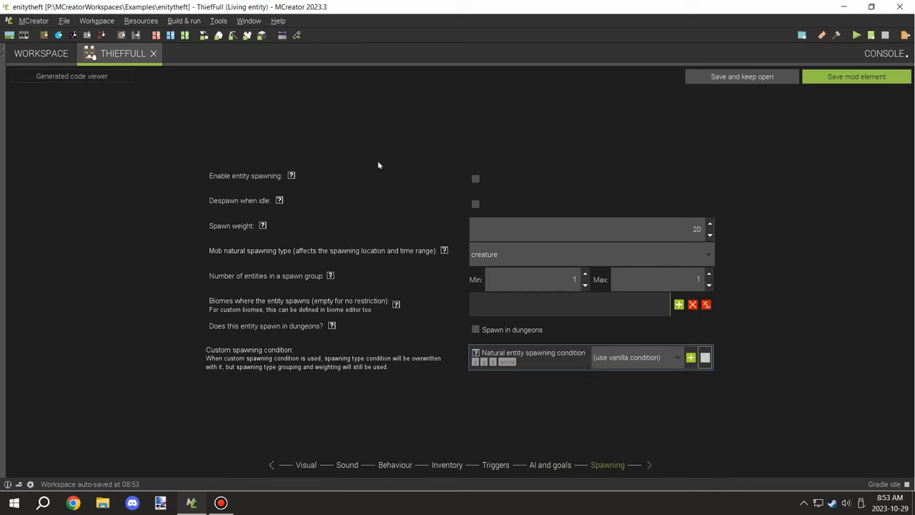
{"action": "mouse_move", "coordinate": [396, 204]}
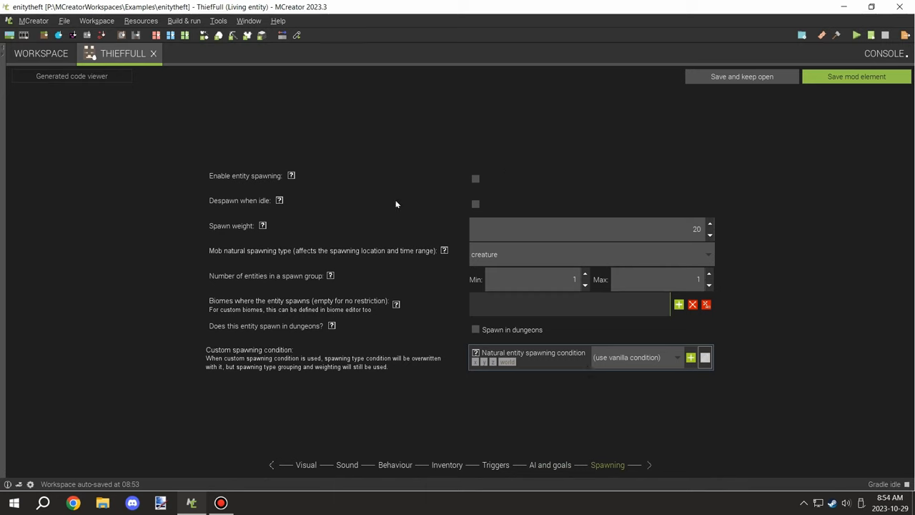
{"action": "mouse_move", "coordinate": [514, 251]}
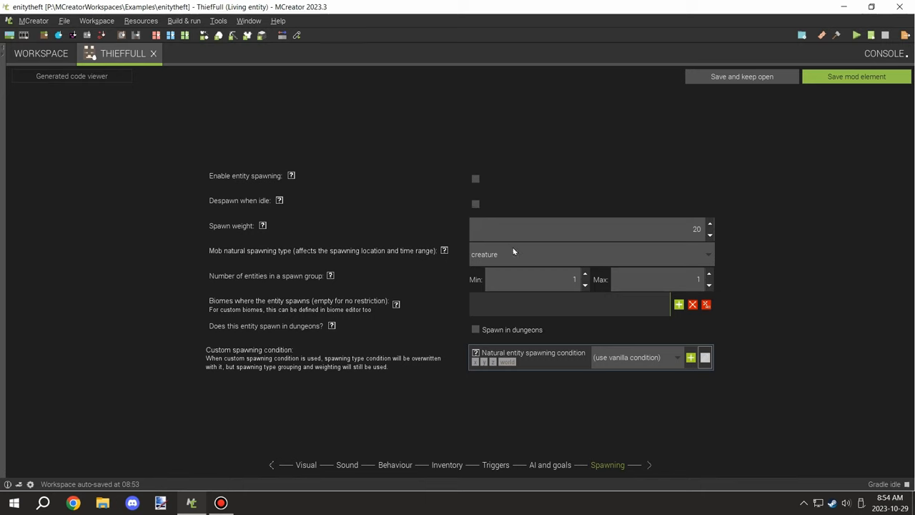
{"action": "mouse_move", "coordinate": [669, 313]}
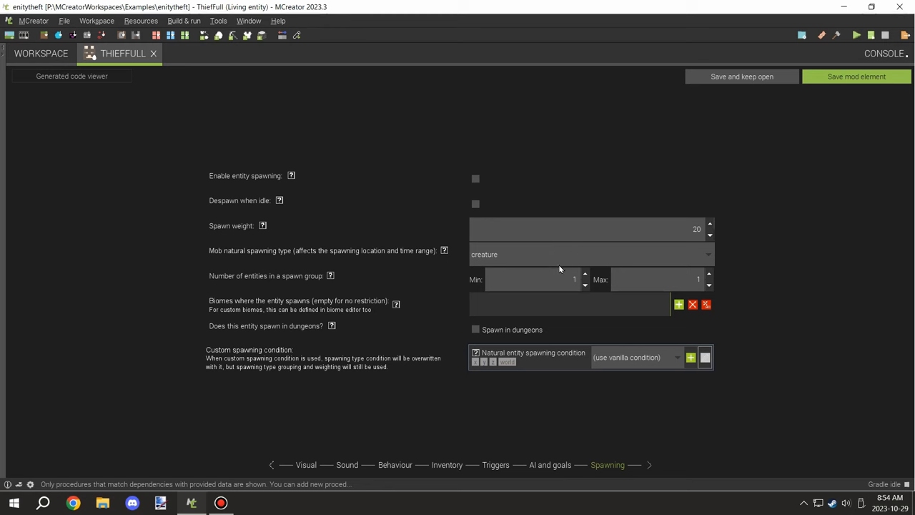
{"action": "left_click", "coordinate": [551, 465]}
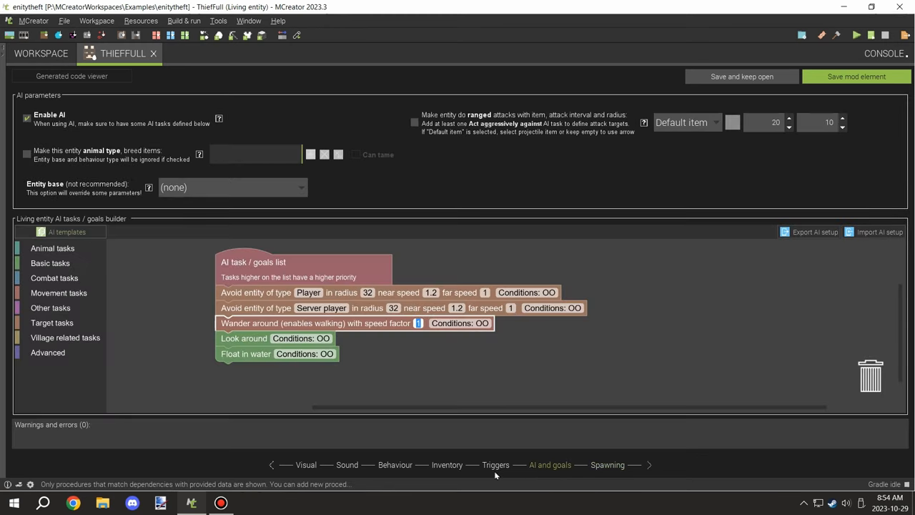
{"action": "left_click", "coordinate": [494, 465]}
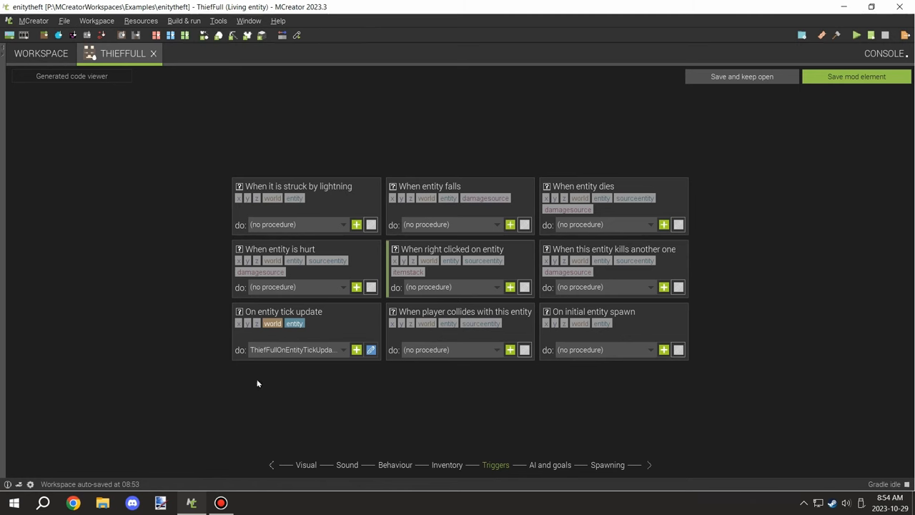
Step: Open ThiefFullOnEntityTickUpdate and scroll down to the set-on-fire duration block
{"action": "left_click", "coordinate": [371, 350]}
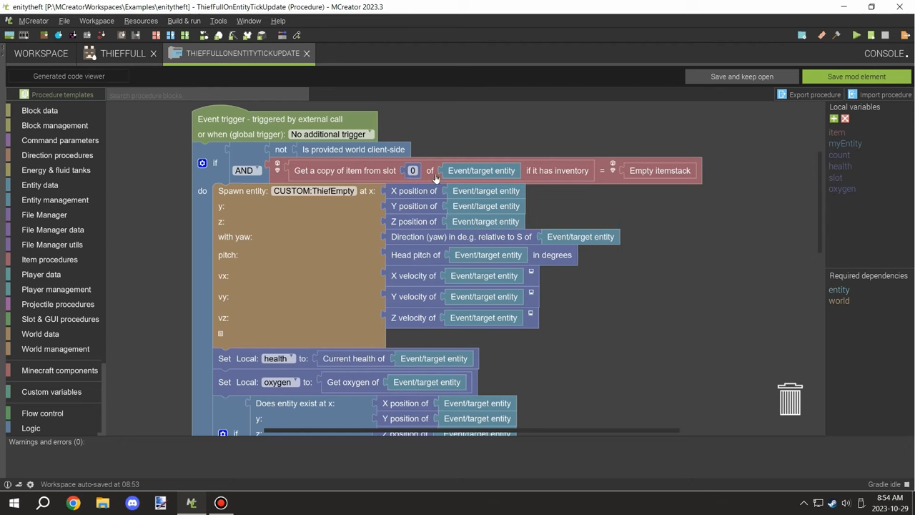
{"action": "mouse_move", "coordinate": [675, 149]}
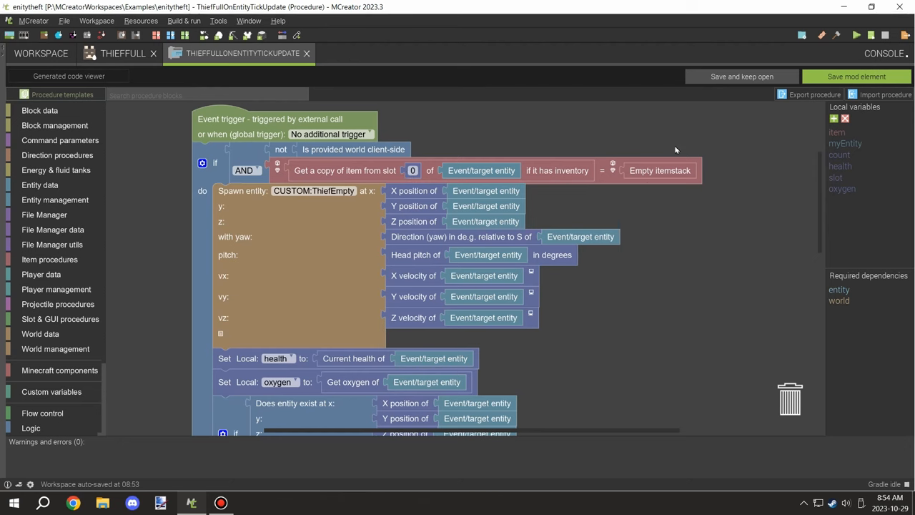
{"action": "scroll", "scroll_direction": "down", "scroll_amount": 3}
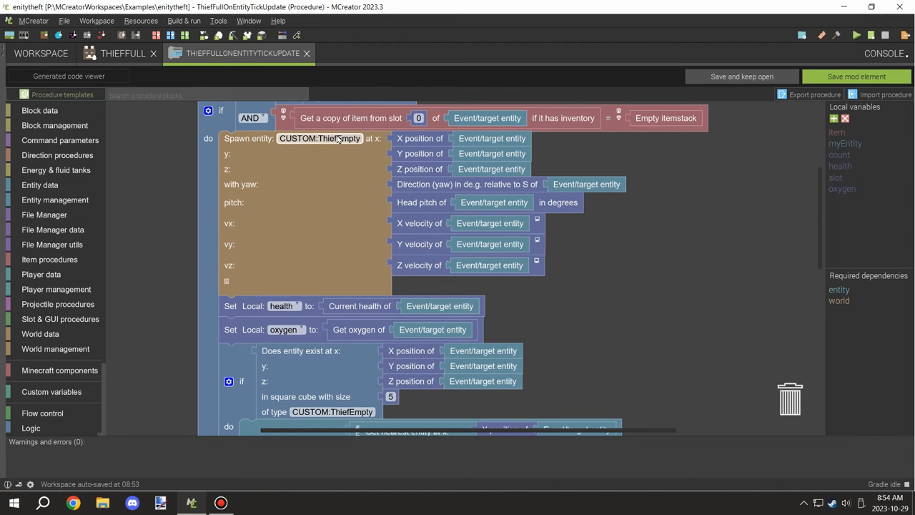
{"action": "scroll", "scroll_direction": "down", "scroll_amount": 3}
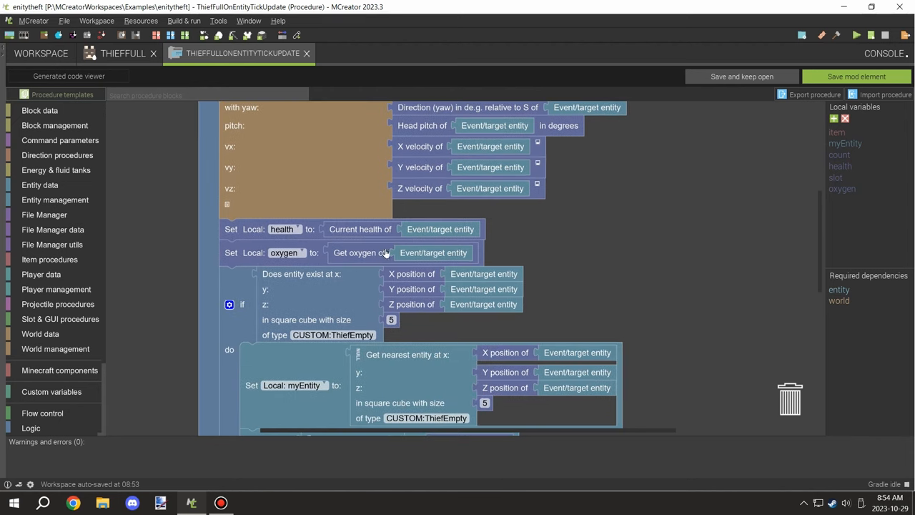
{"action": "scroll", "scroll_direction": "down", "scroll_amount": 3}
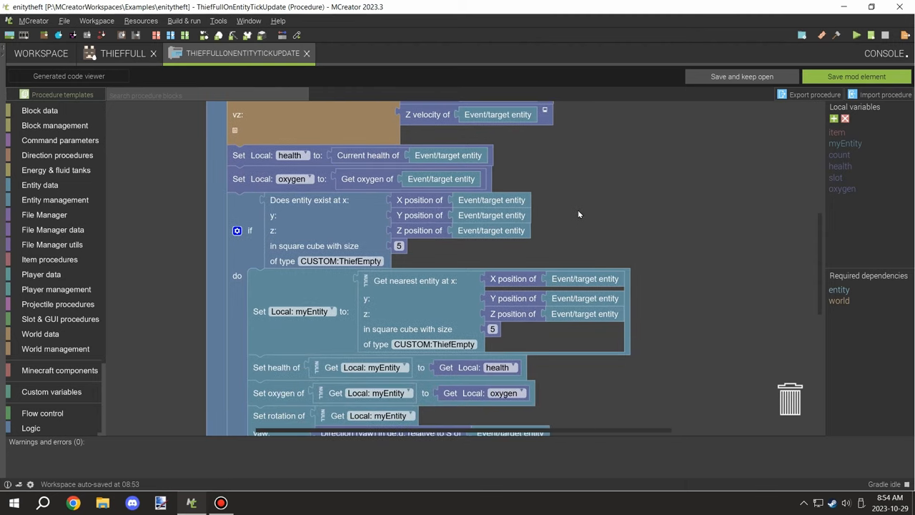
{"action": "mouse_move", "coordinate": [343, 255]}
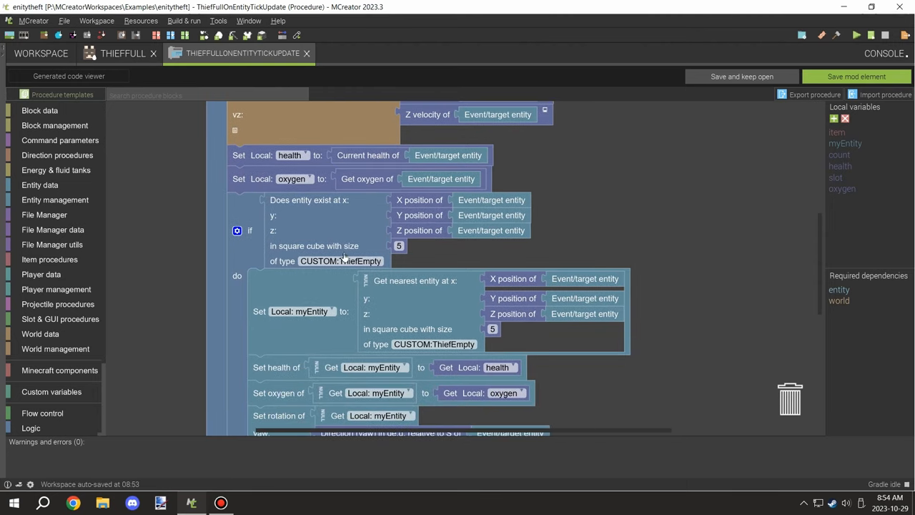
{"action": "scroll", "scroll_direction": "down", "scroll_amount": 3}
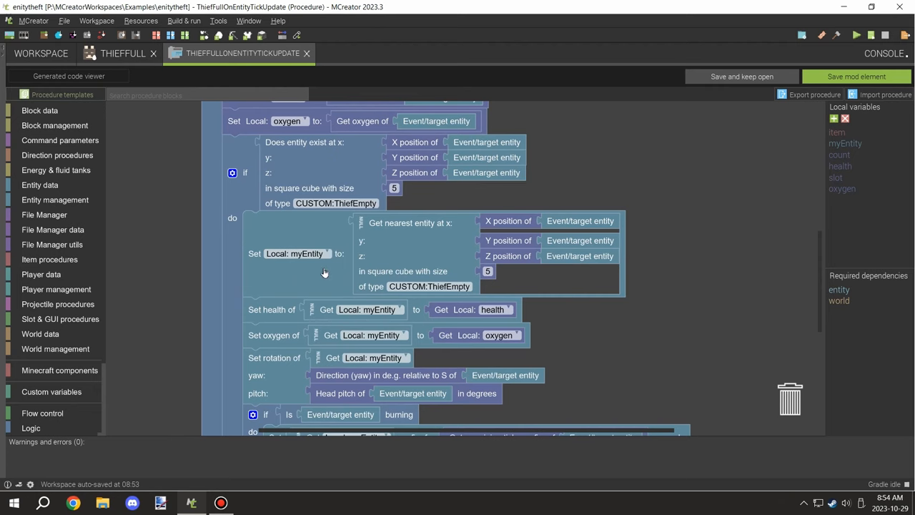
{"action": "mouse_move", "coordinate": [392, 276]}
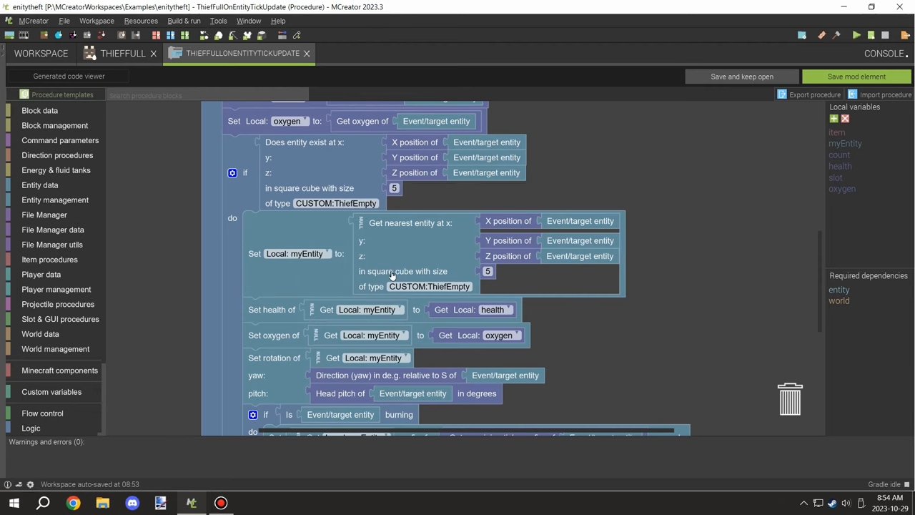
{"action": "scroll", "scroll_direction": "down", "scroll_amount": 3}
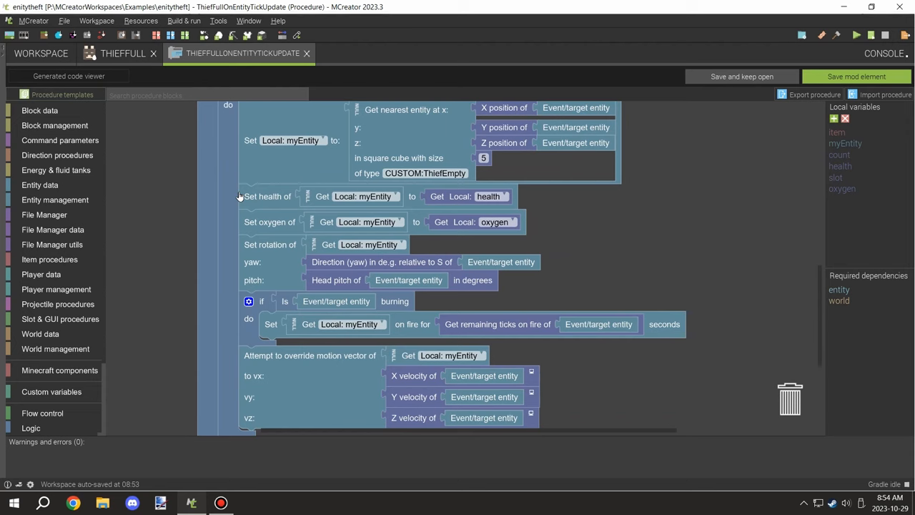
{"action": "mouse_move", "coordinate": [528, 239]}
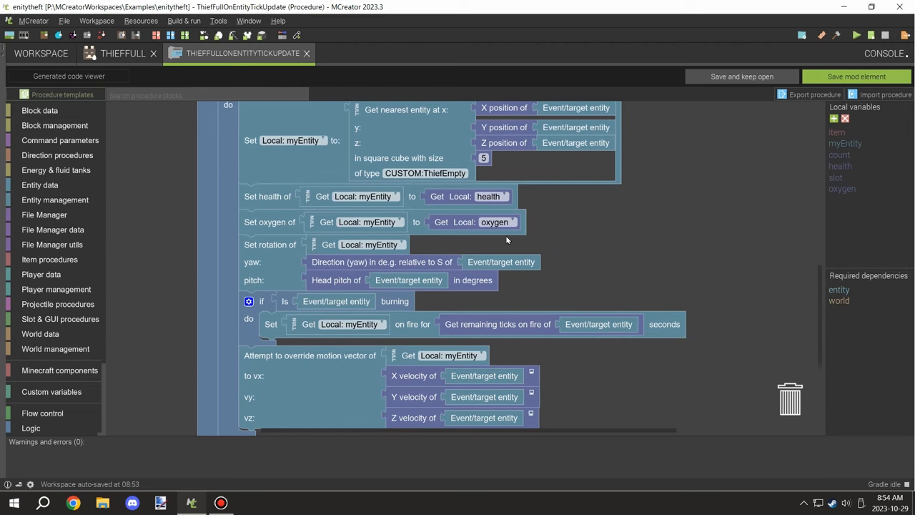
{"action": "scroll", "scroll_direction": "down", "scroll_amount": 3}
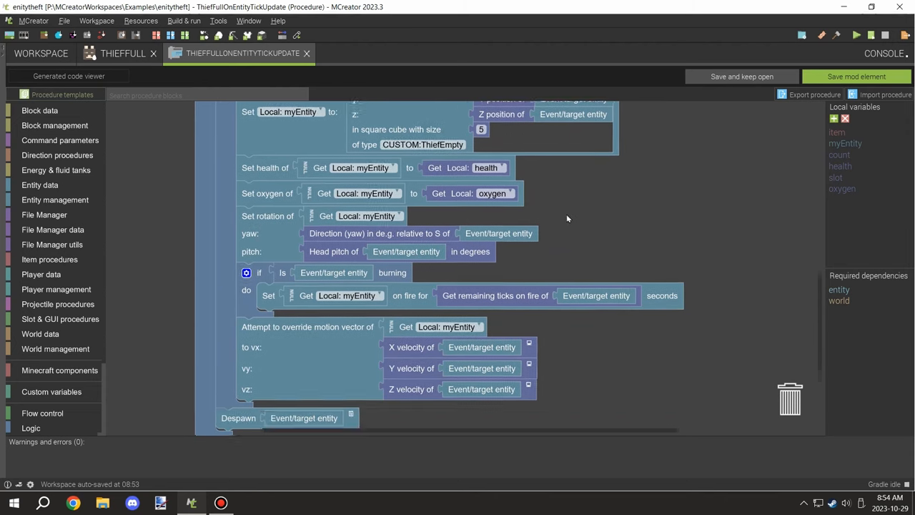
{"action": "scroll", "scroll_direction": "down", "scroll_amount": 3}
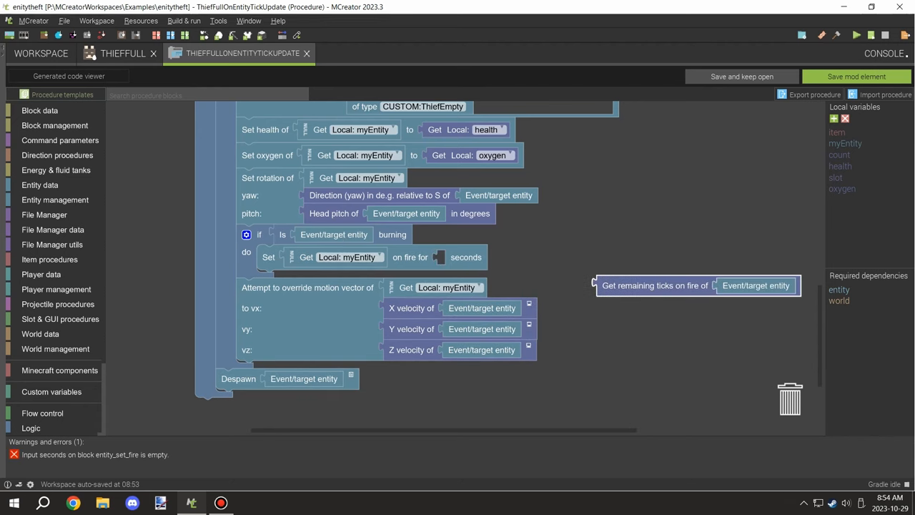
Step: Set the burn duration to remaining fire ticks of the target entity divided by 20
{"action": "left_click", "coordinate": [30, 356]}
{"action": "type", "text": "20"}
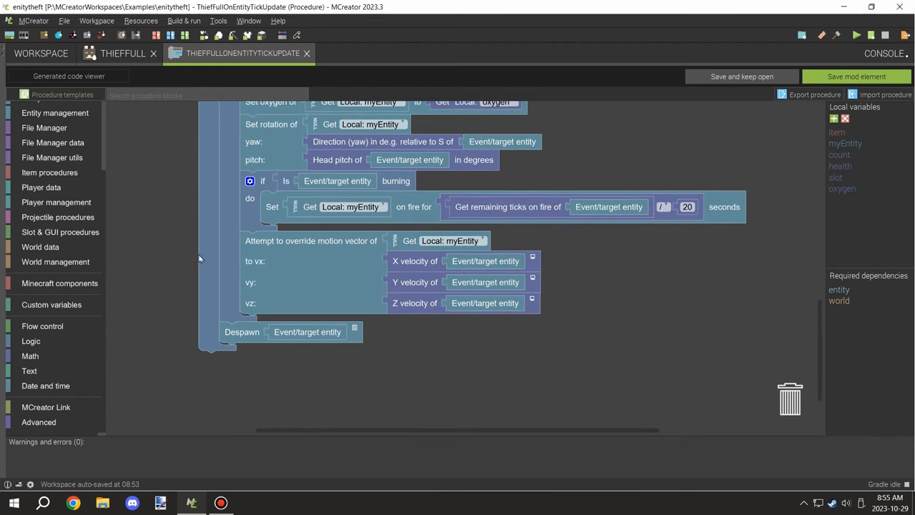
{"action": "mouse_move", "coordinate": [301, 251]}
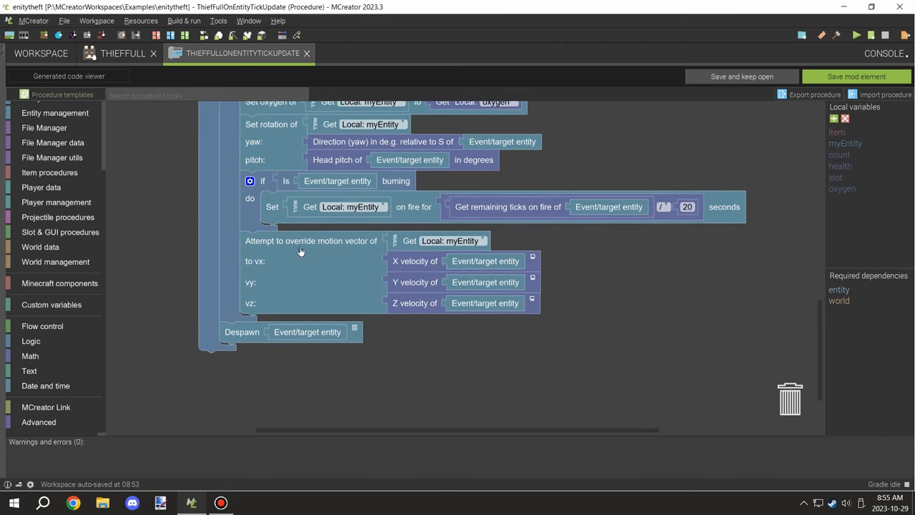
{"action": "scroll", "scroll_direction": "down", "scroll_amount": 3}
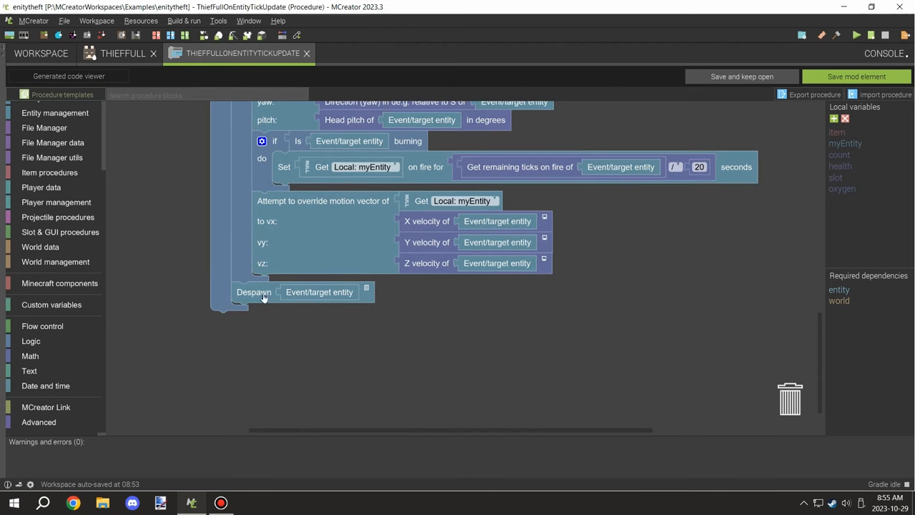
{"action": "scroll", "scroll_direction": "down", "scroll_amount": 3}
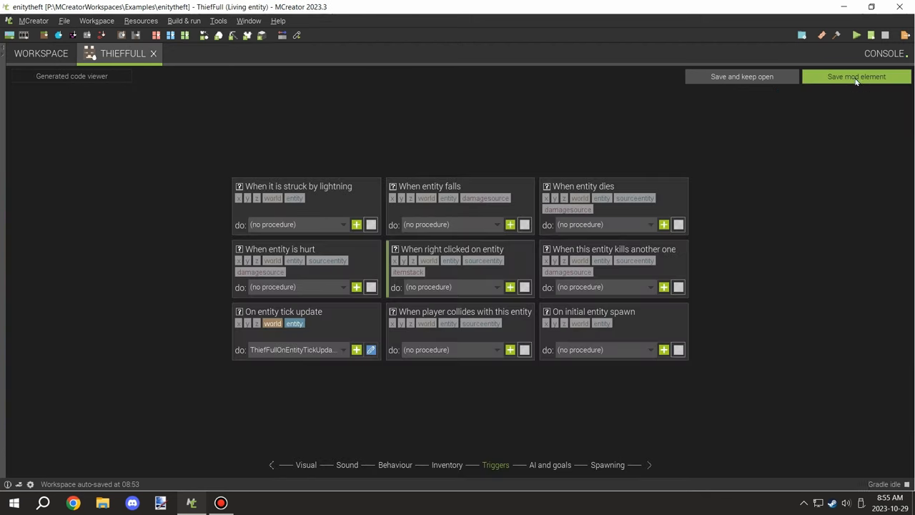
Step: Save and close ThiefFull, then select the ThiefInventory GUI in the enitytheft workspace
{"action": "left_click", "coordinate": [870, 77]}
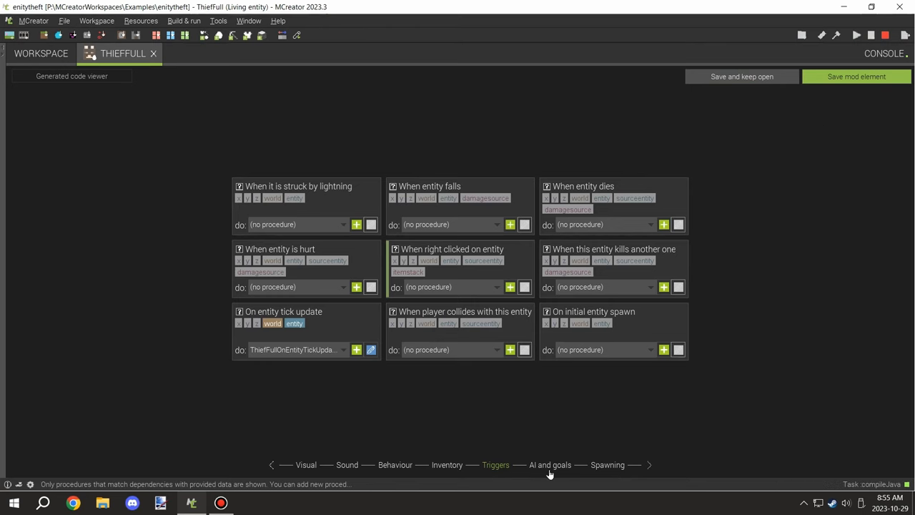
{"action": "left_click", "coordinate": [154, 53]}
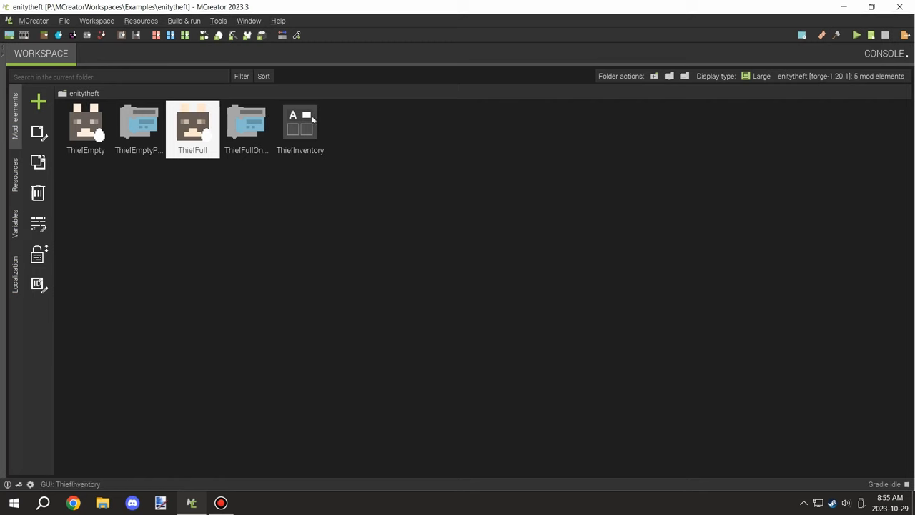
{"action": "left_click", "coordinate": [300, 128]}
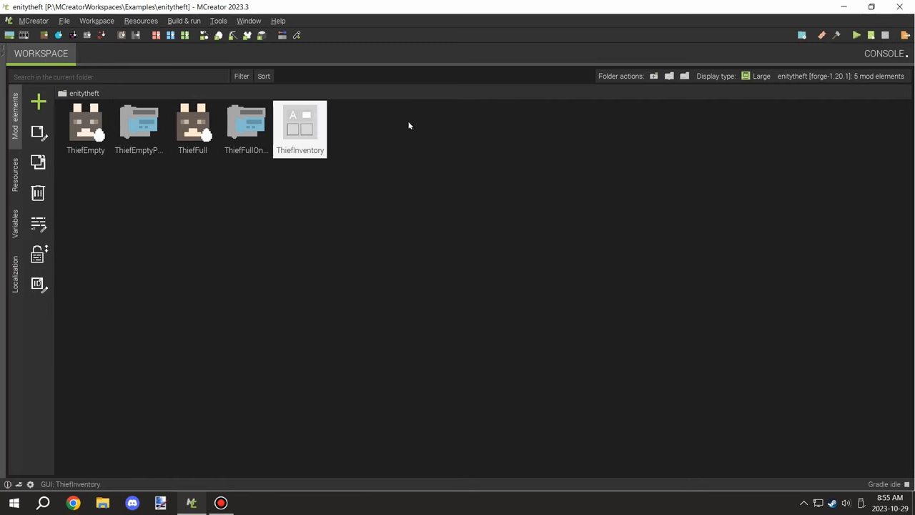